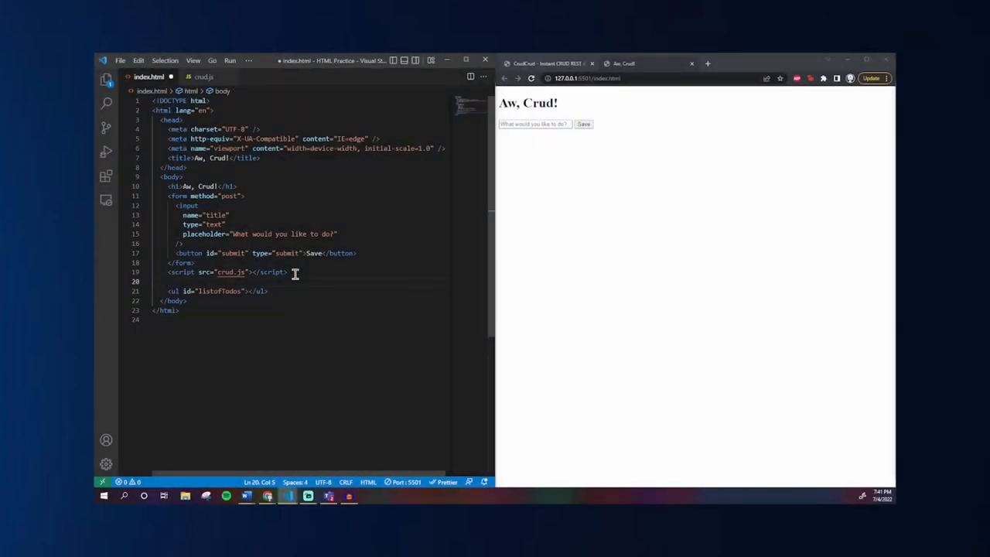
- Add a Fetch button to index.html whose onclick calls list()
text(<button onclick="">Fetch</button>)
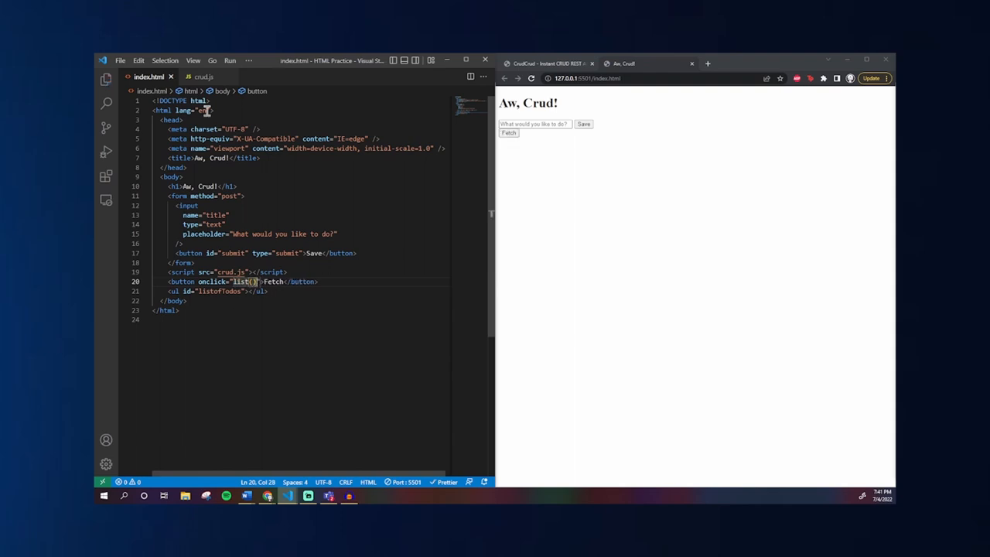
click(204, 77)
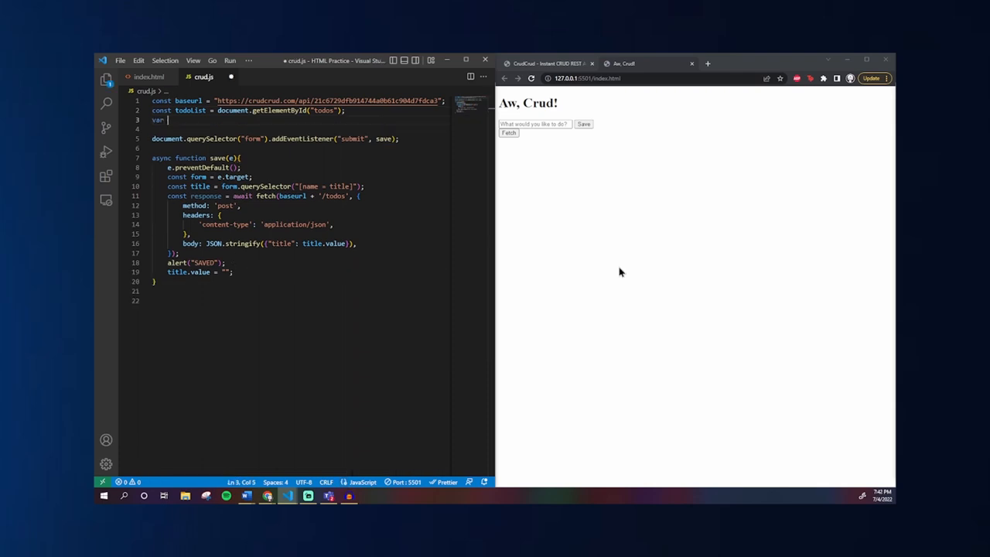
- In crud.js declare var todoItems and start an async function list()
text(todoItems)
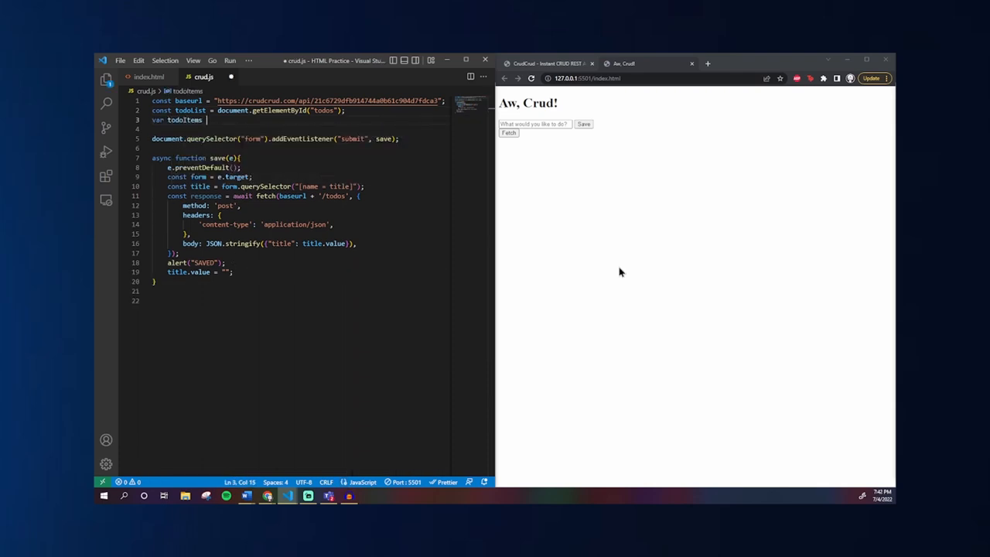
text(a)
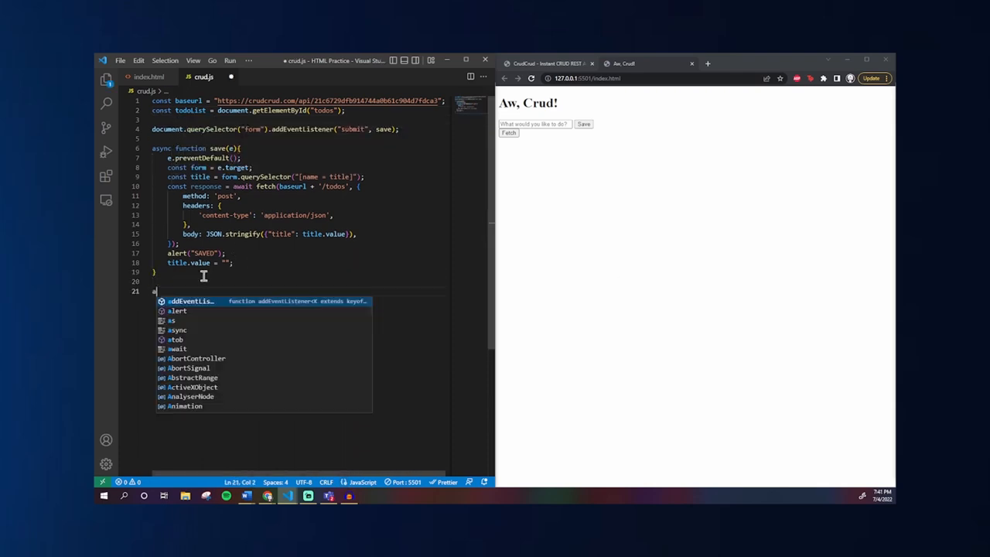
text(sync function)
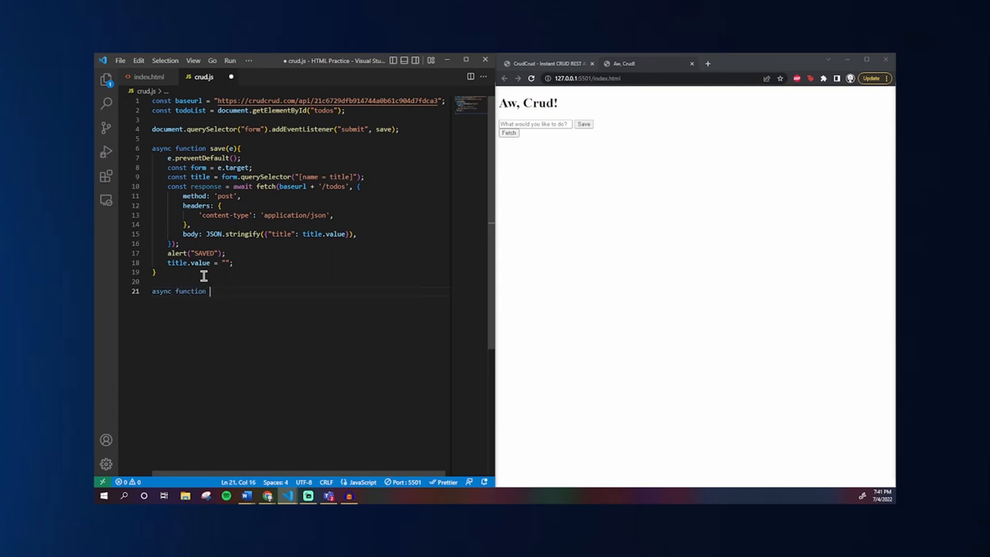
text(list())
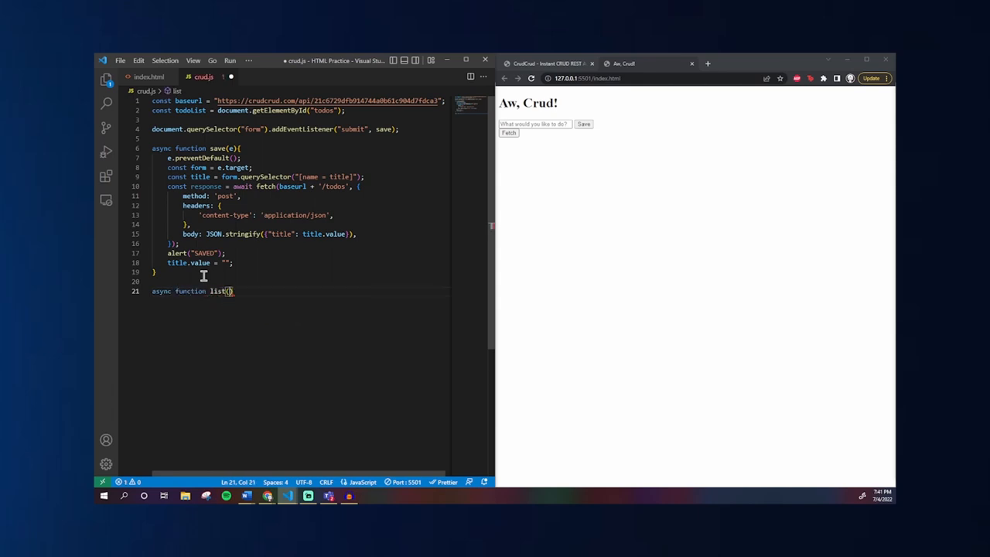
text({)
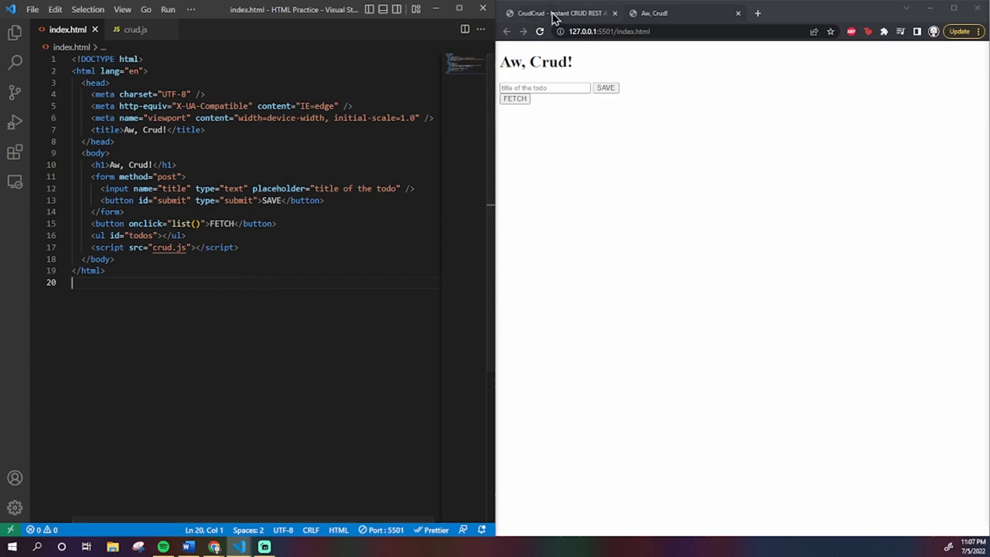
- Check the CrudCrud API page, then show the completed list() function in crud.js
click(560, 13)
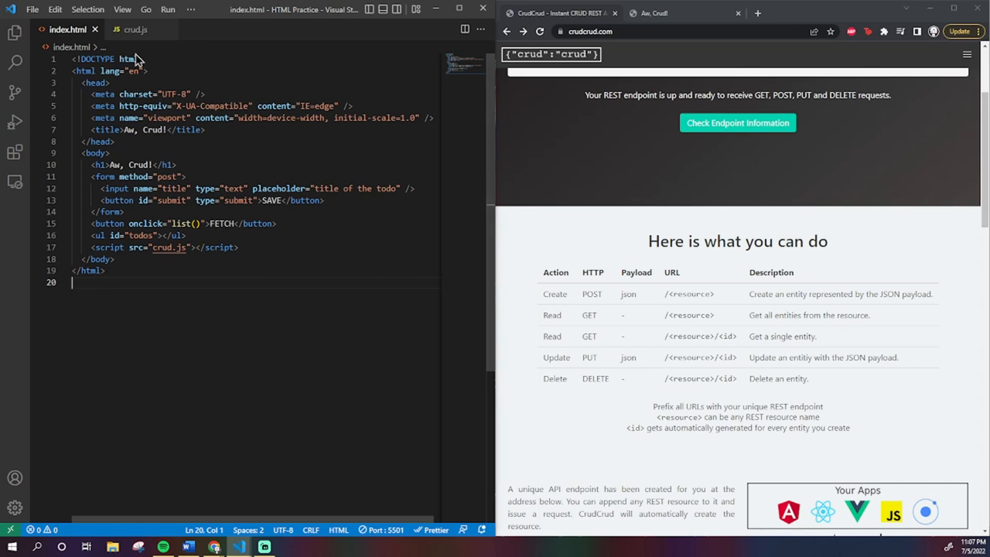
click(136, 29)
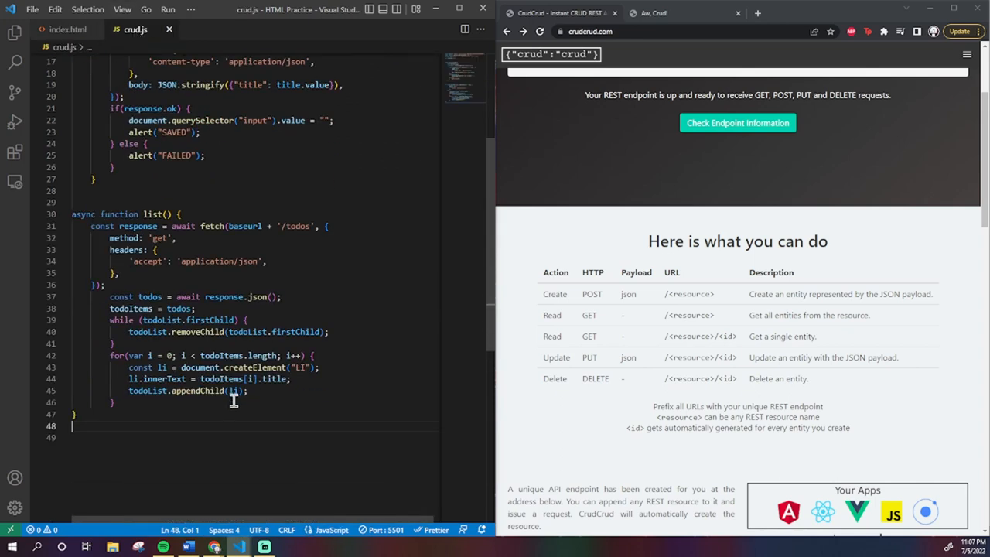
- Give each list item li.dataset.id = i and a "click" listener calling handleClick
key(Enter)
text(li.dataset.id)
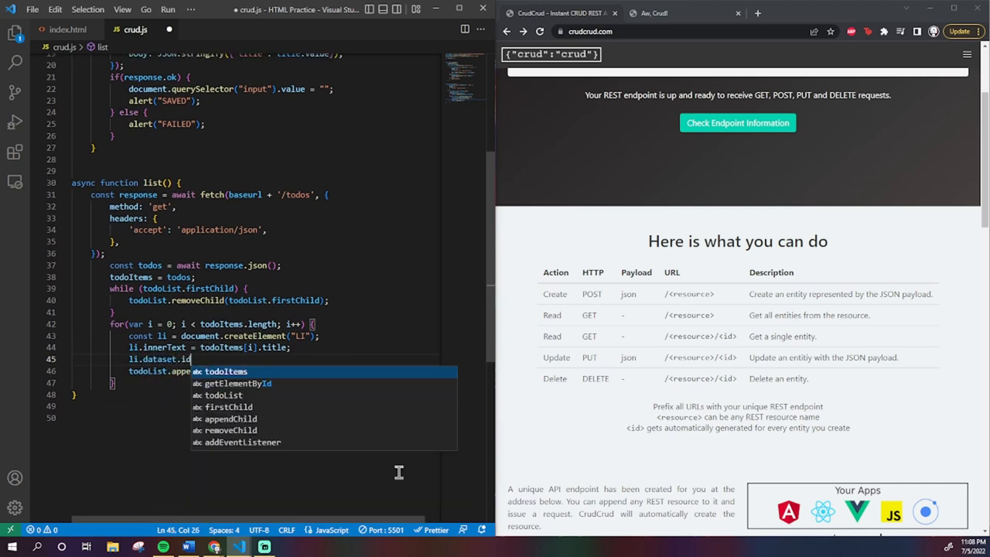
text(= i;)
text(li.addEventListener)
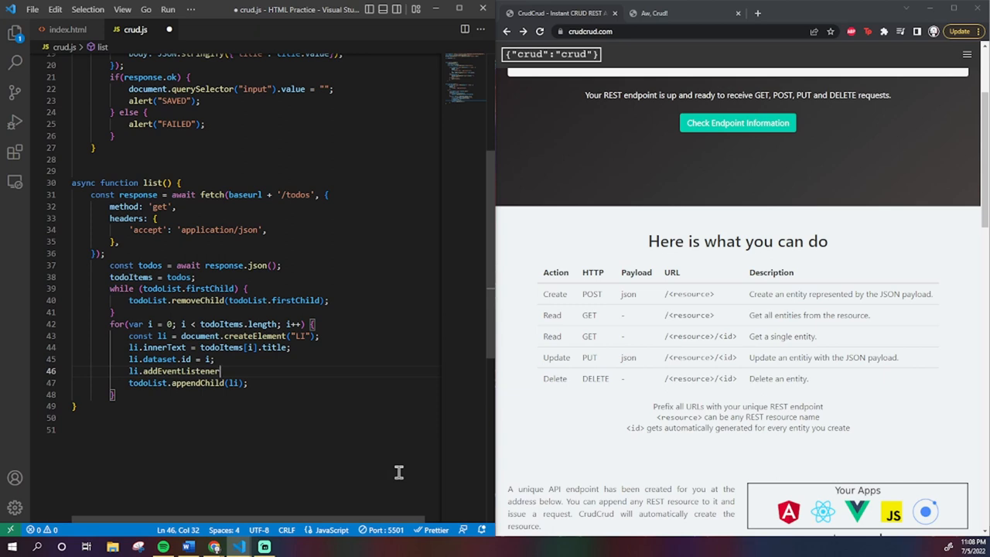
text("click"))
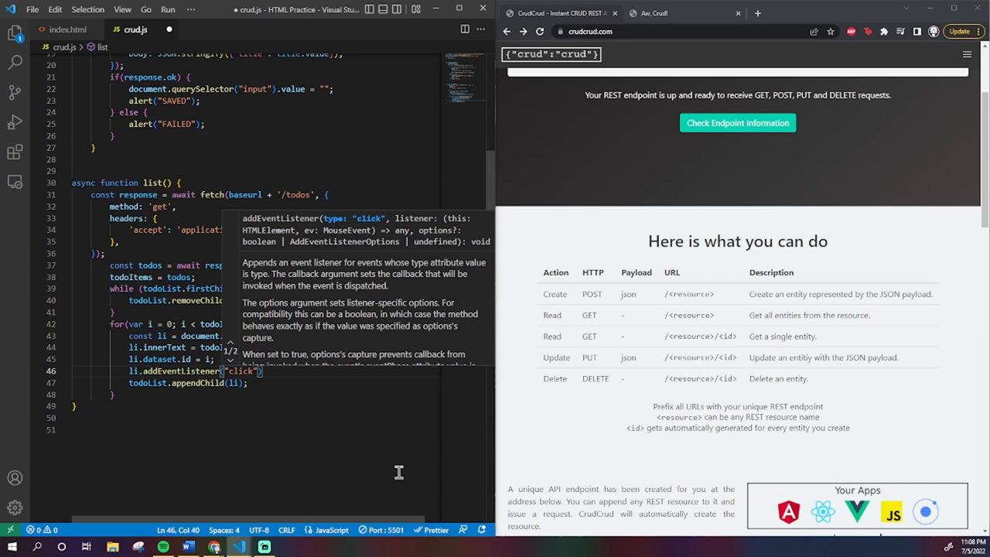
text(, handleClick)
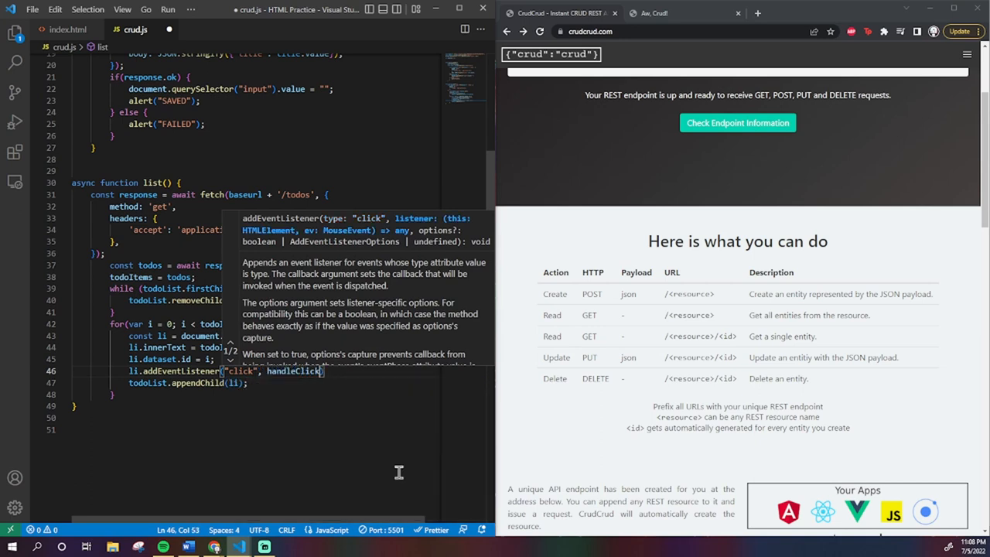
click(68, 29)
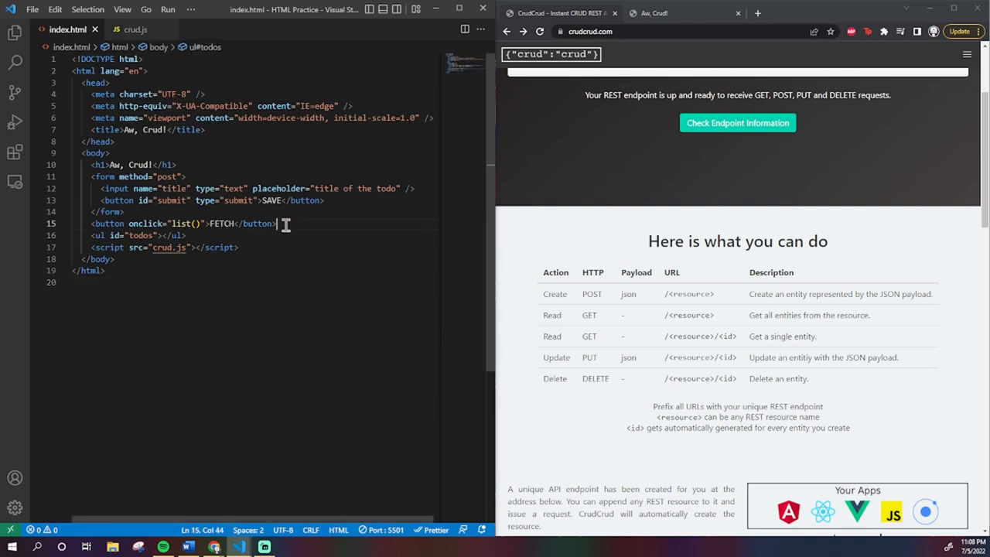
- Add a hidden Delete button with id "delete" below the Fetch button in index.html
text(<button></button>)
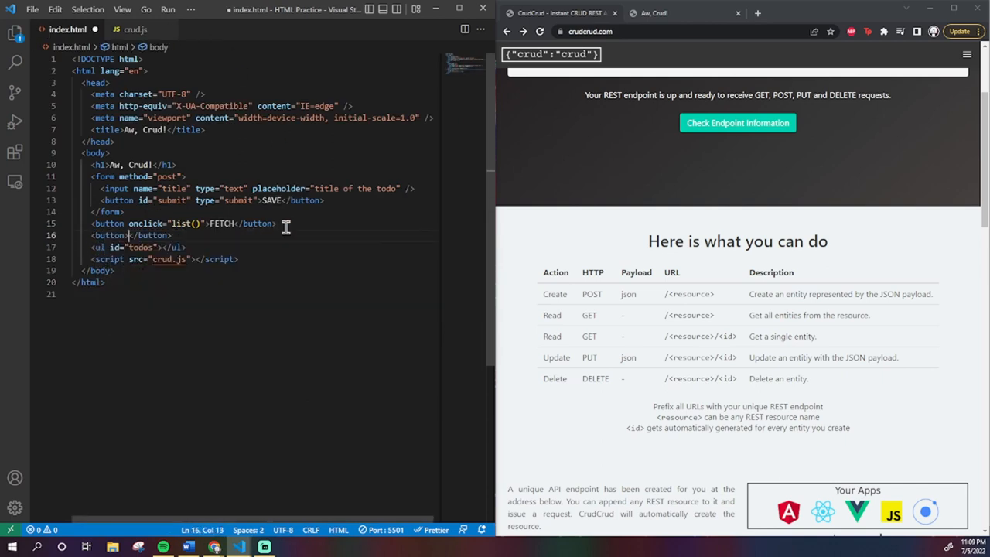
text(id=")
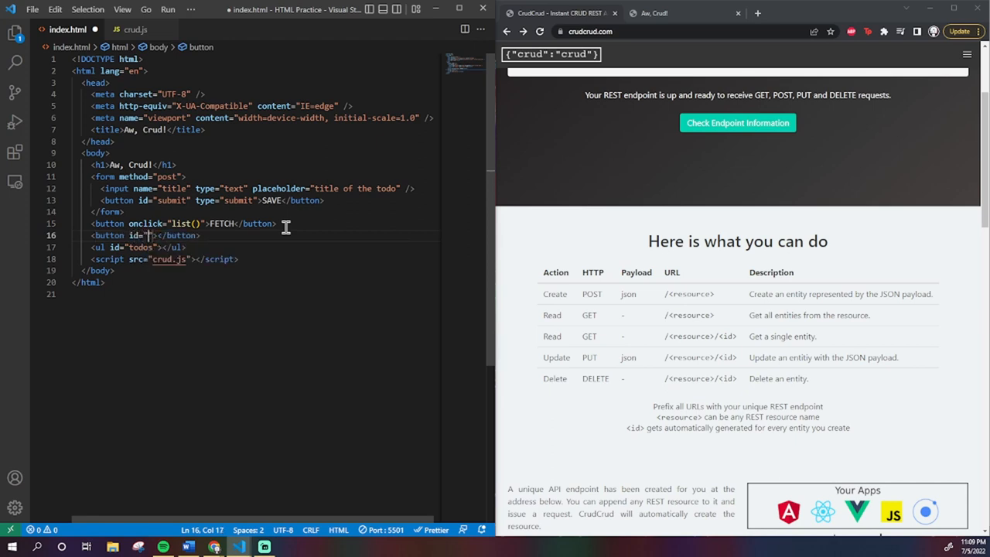
text(dele)
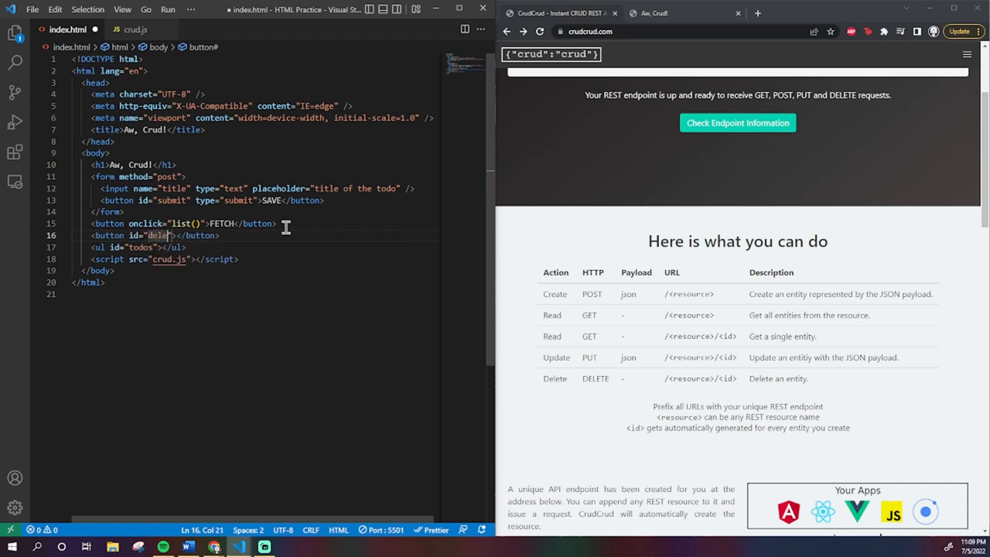
text(De)
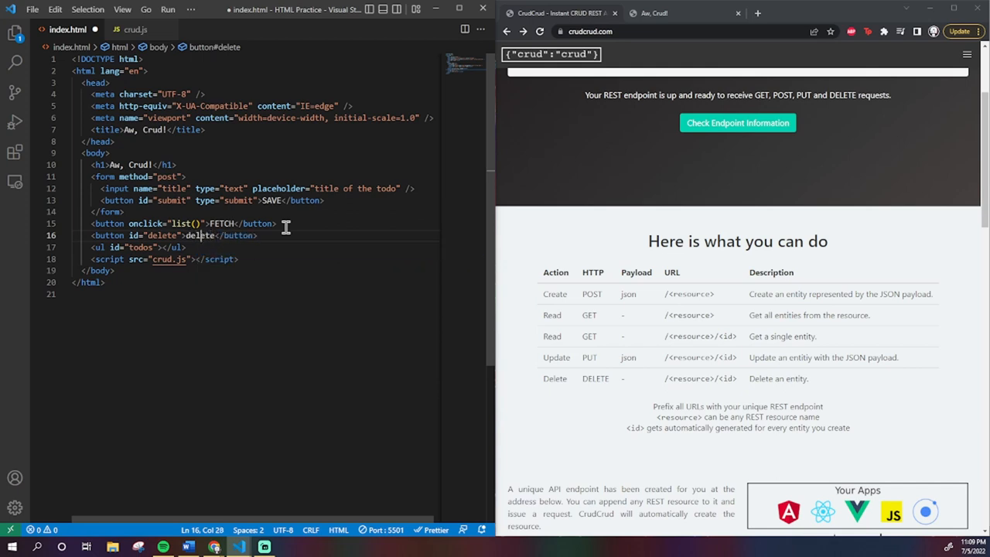
text(hidden)
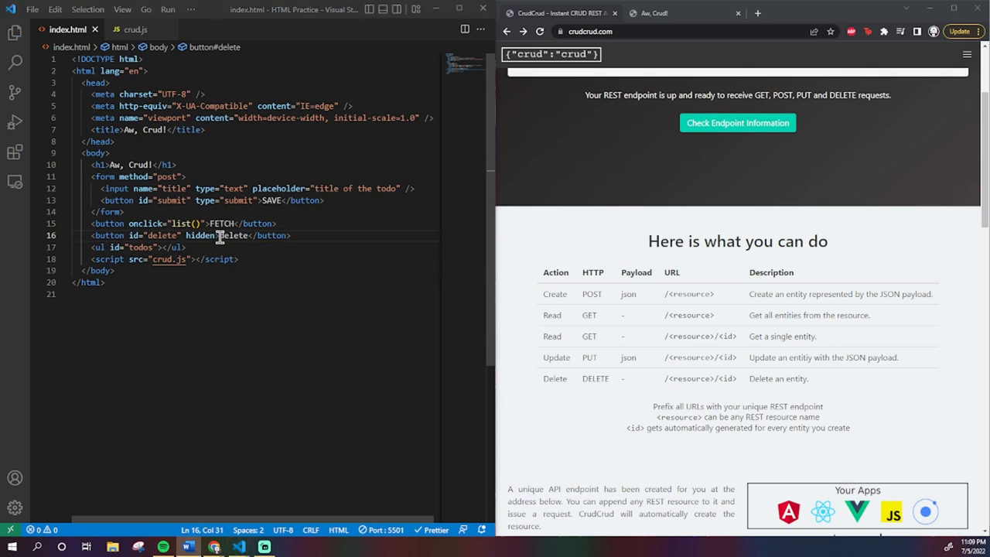
click(136, 29)
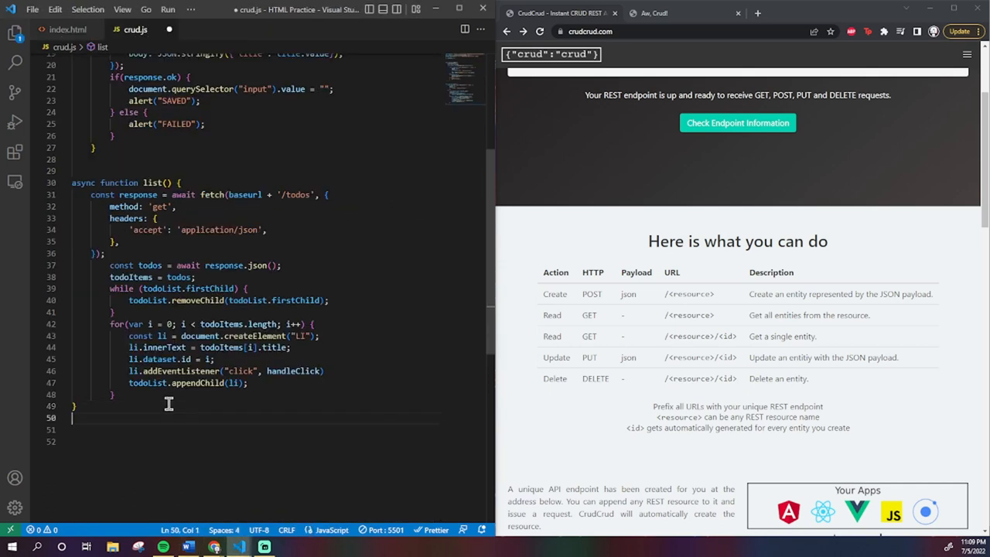
- Declare var selected = -1 and write handleClick setting selected from event.target.dataset.id
text(function han)
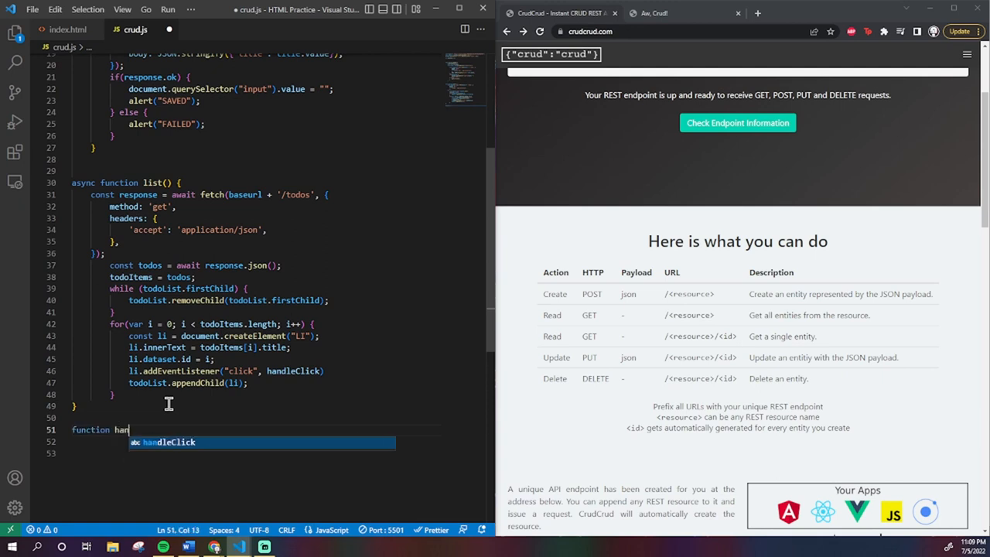
text((ev)
text(var selected =)
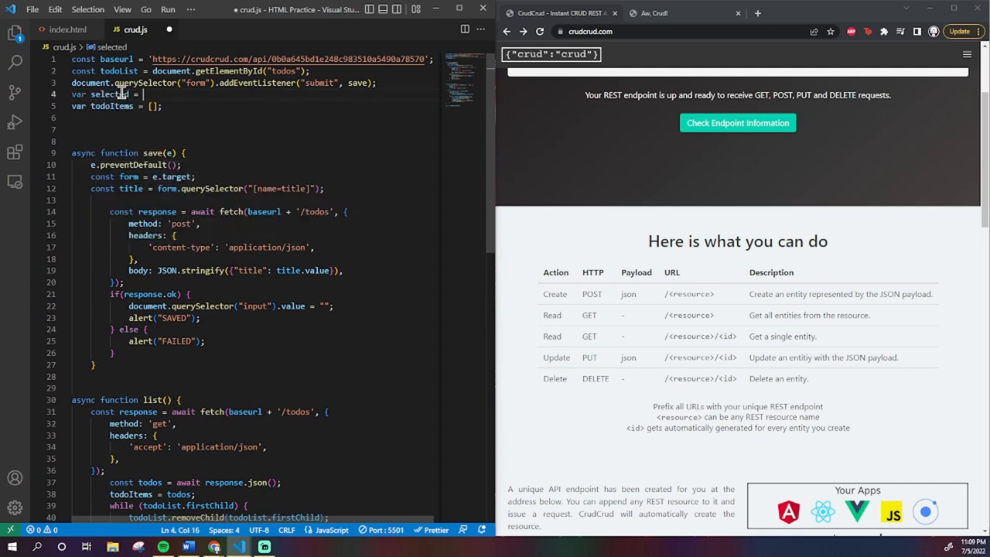
text(-1;)
text(selected)
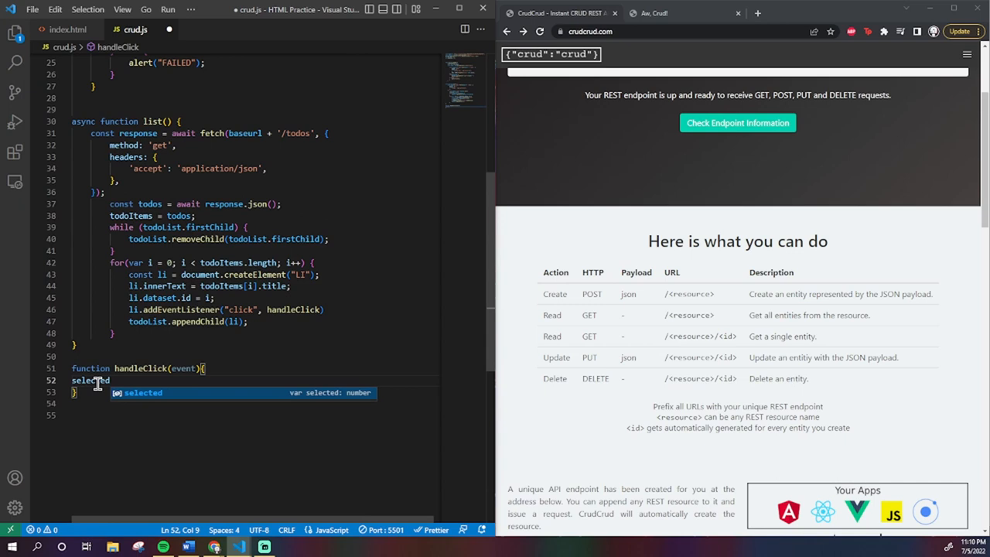
text(= event.target)
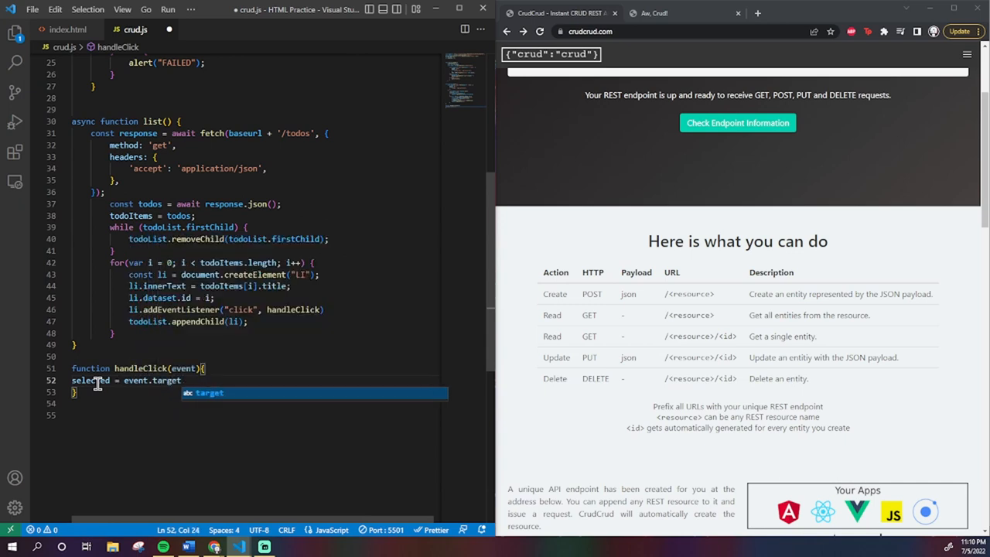
text(.dataset.id;;)
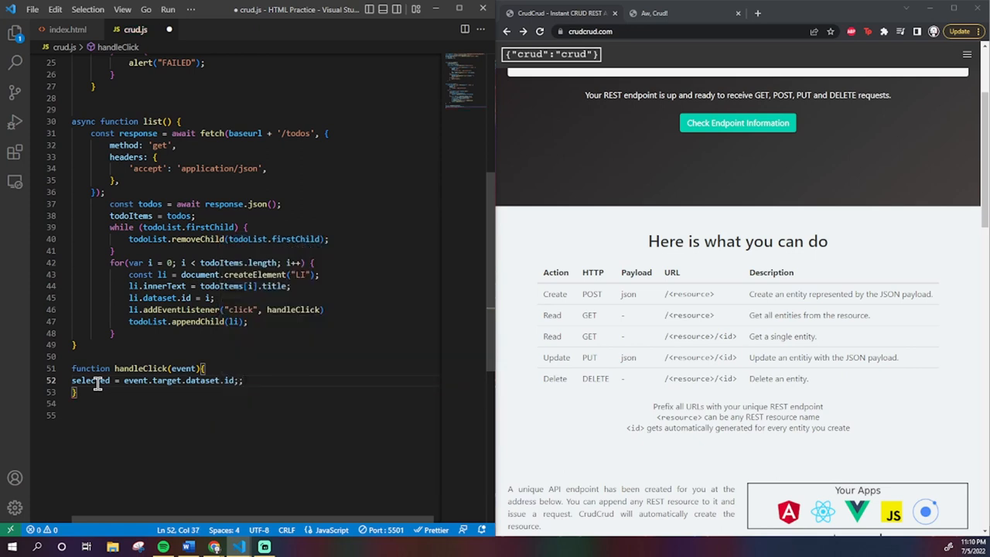
- Have handleClick fill title.value with todoItems[selected].title
key(Backspace)
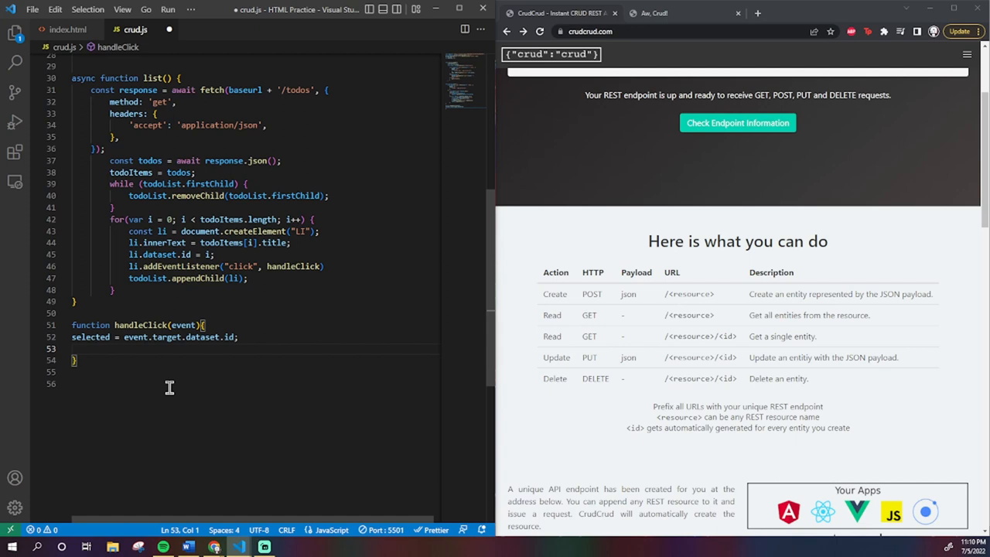
text(title.)
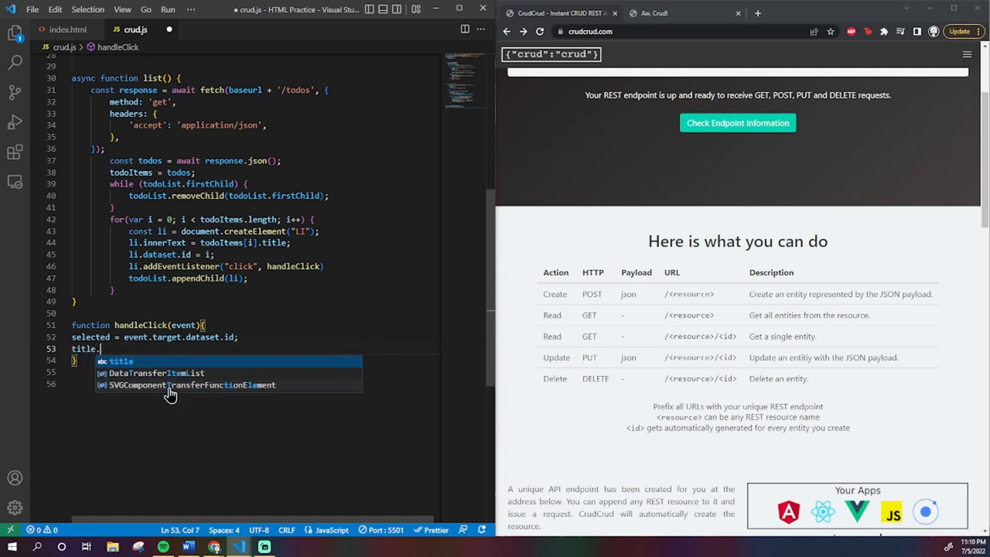
text(value = todoItems[s)
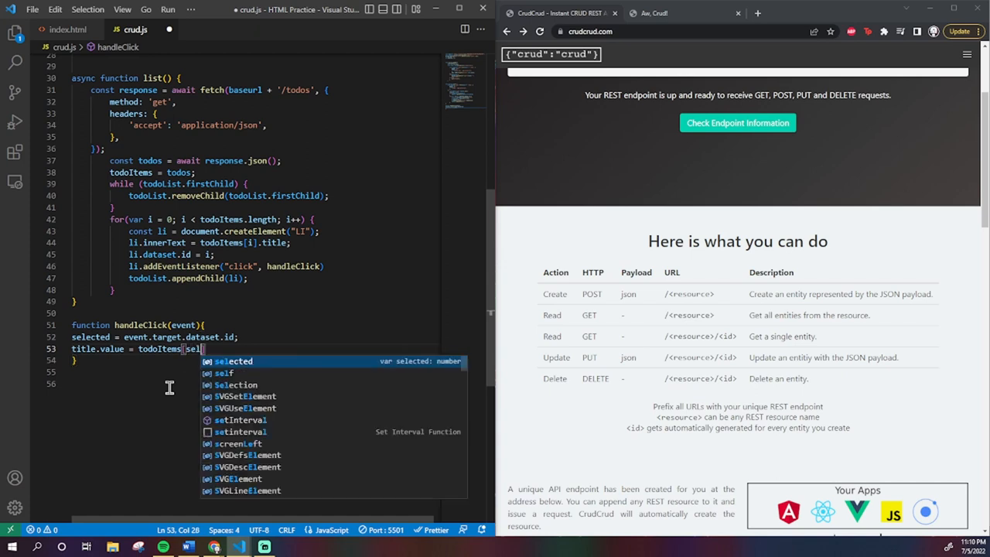
text(elected].title;)
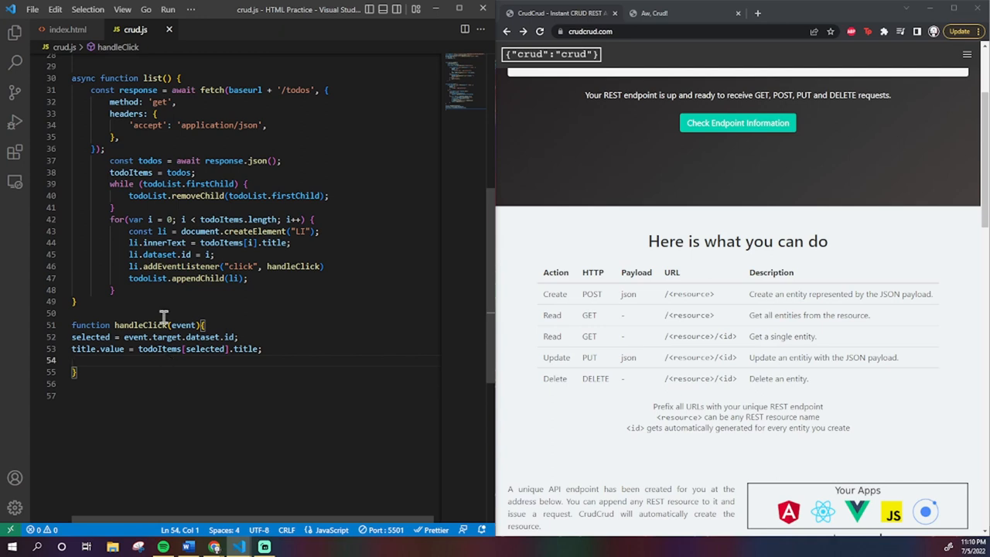
click(68, 29)
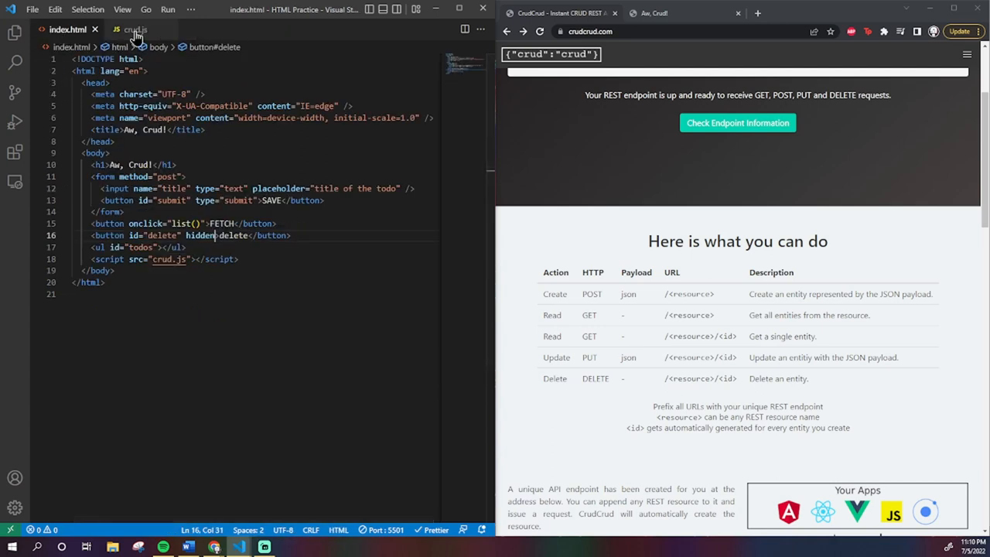
- Return to the crud.js script while the to-do page runs in the browser
click(136, 29)
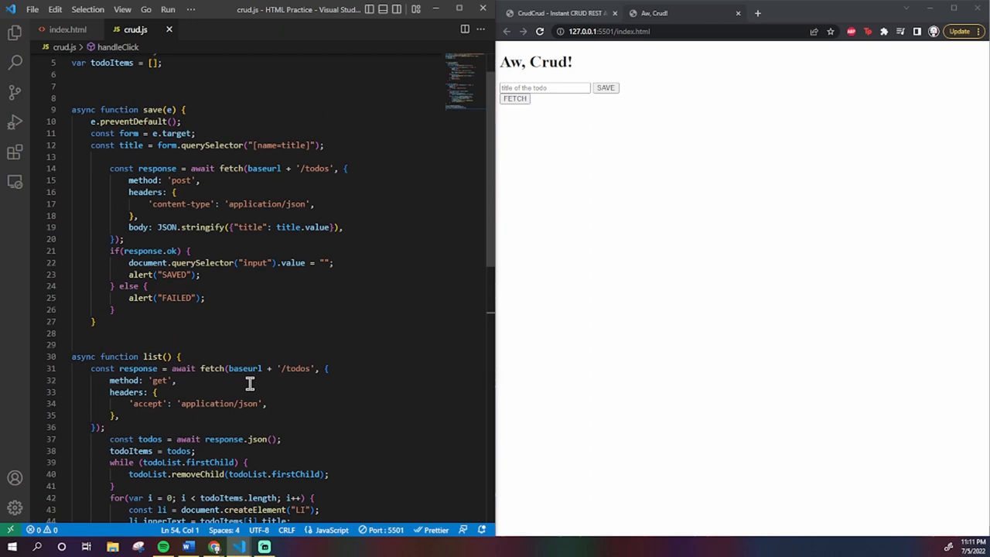
mouse_move(365, 293)
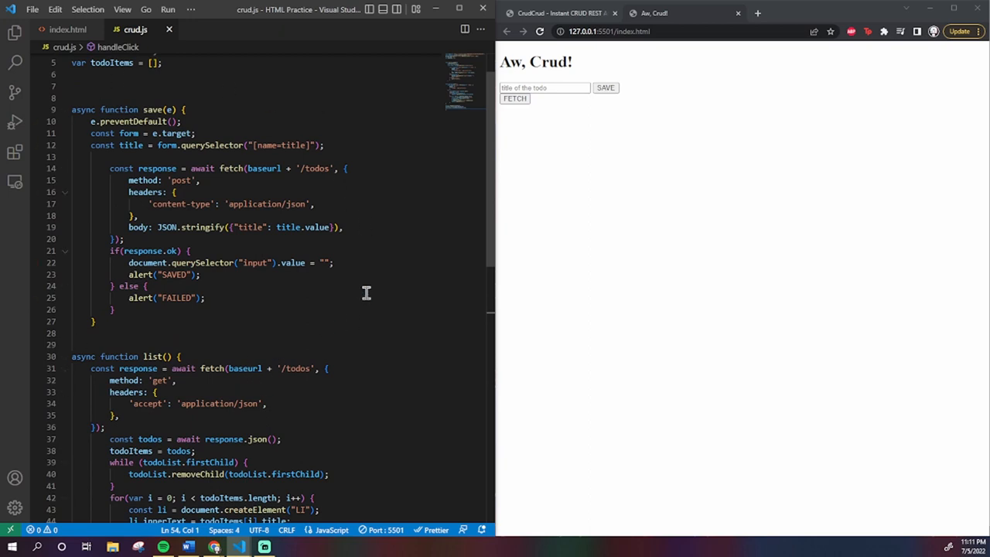
mouse_move(217, 387)
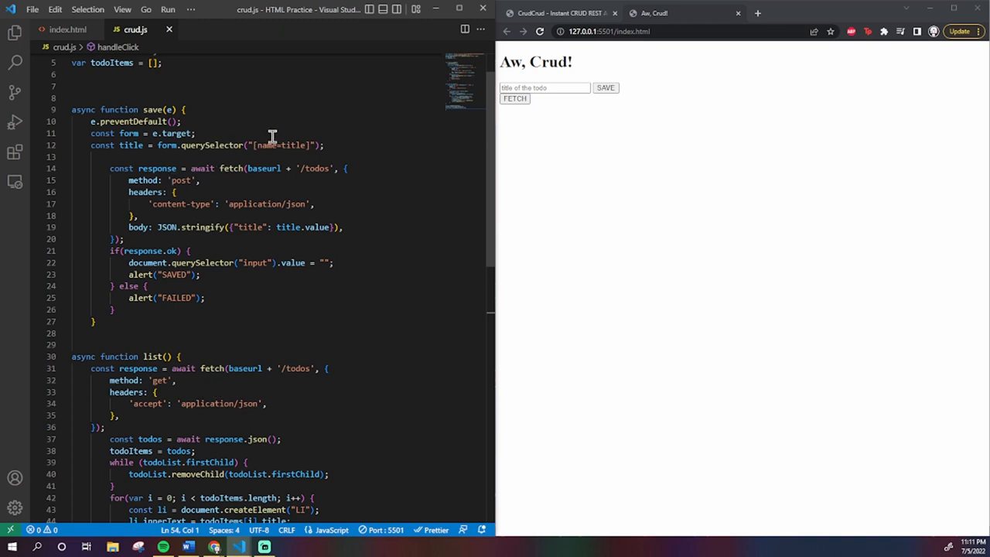
- In save(), add an if (selected >= 0) branch that sends a PUT for todoItems[selected]
click(195, 134)
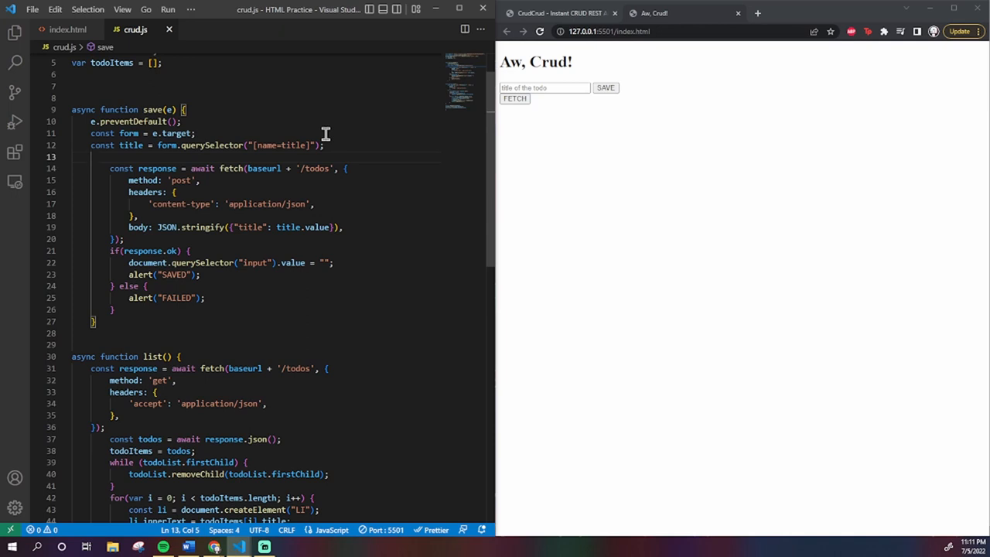
text(if (selected >)
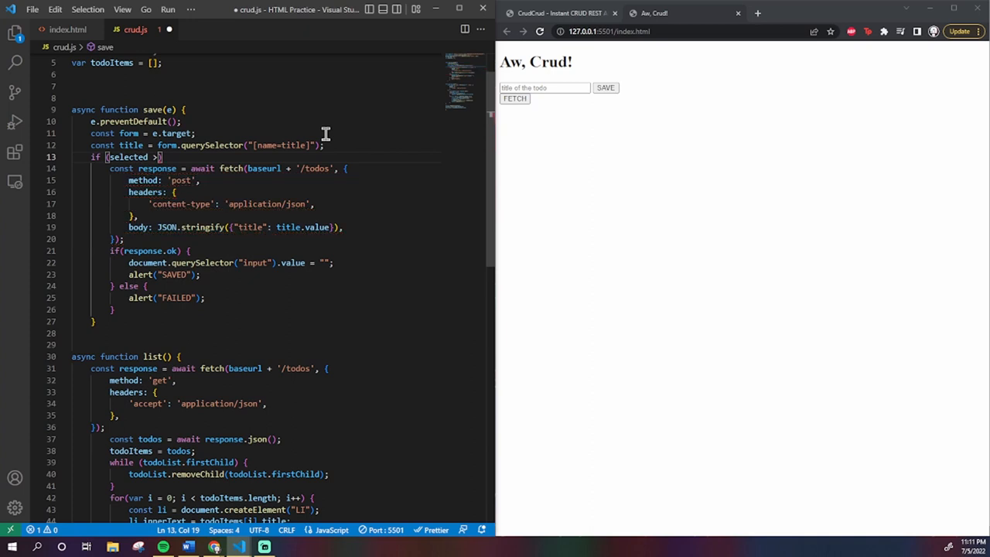
text(=0)
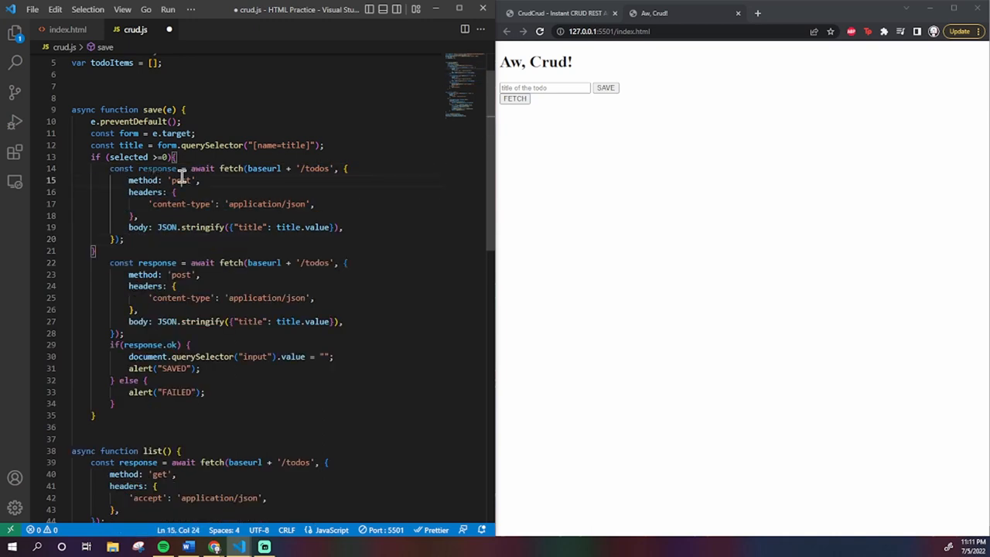
double_click(181, 180)
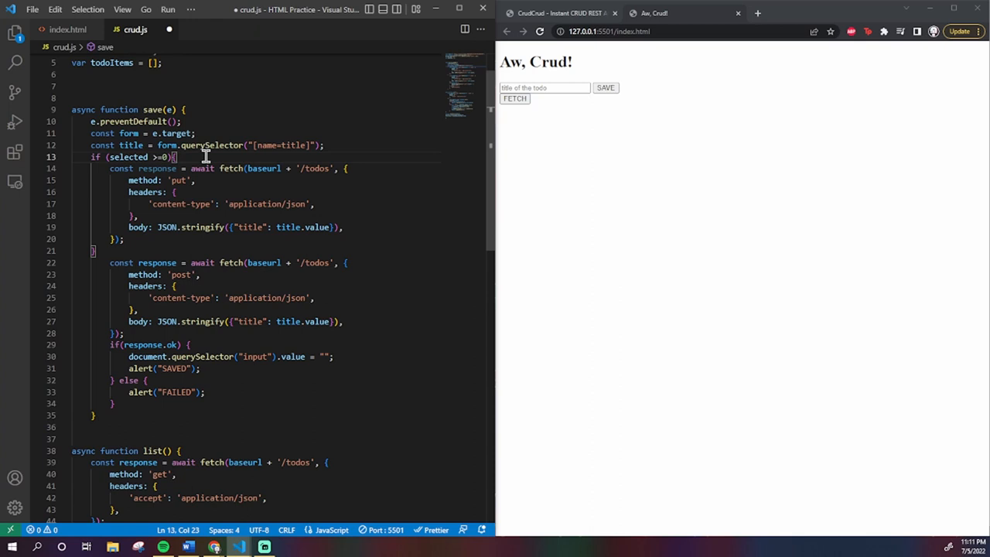
text(var itemID =)
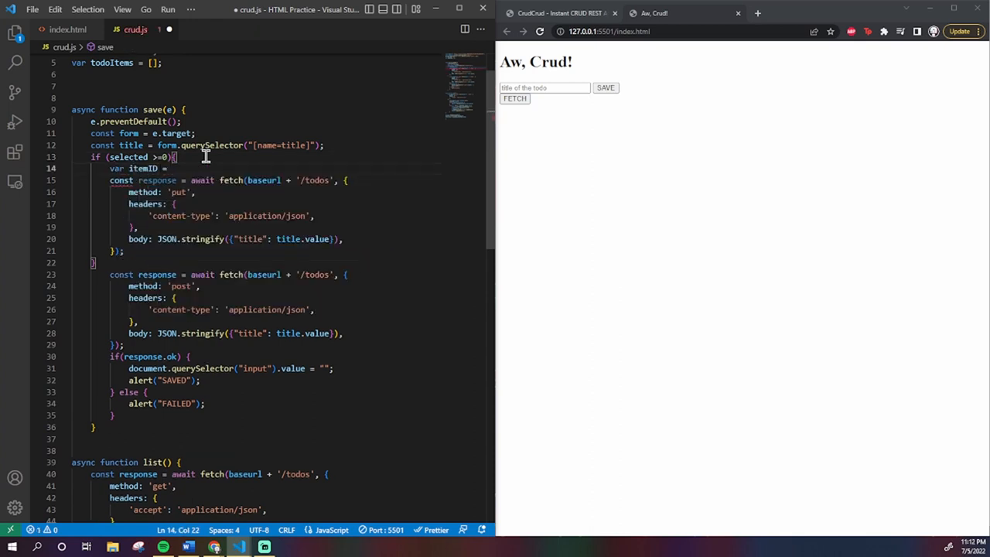
text(todoIt)
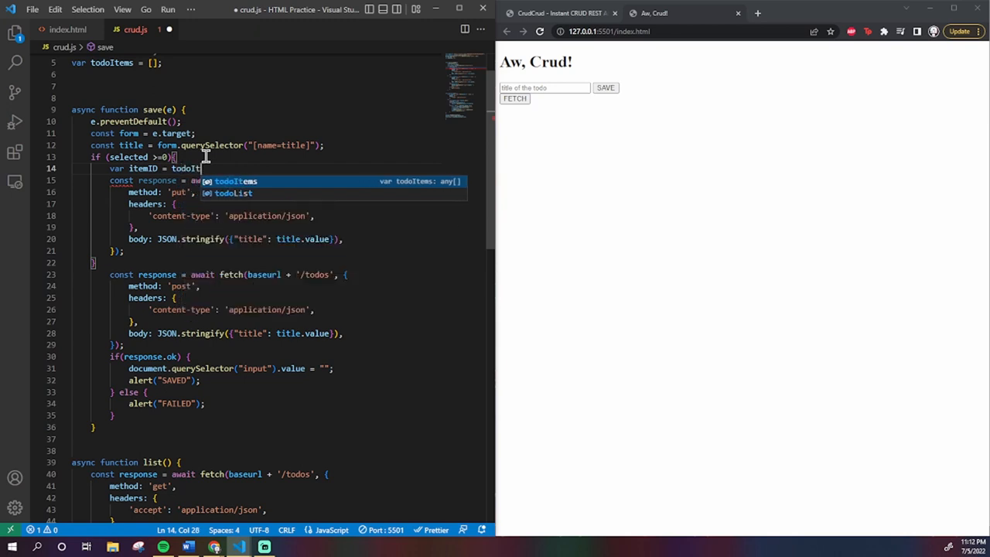
text([sel)
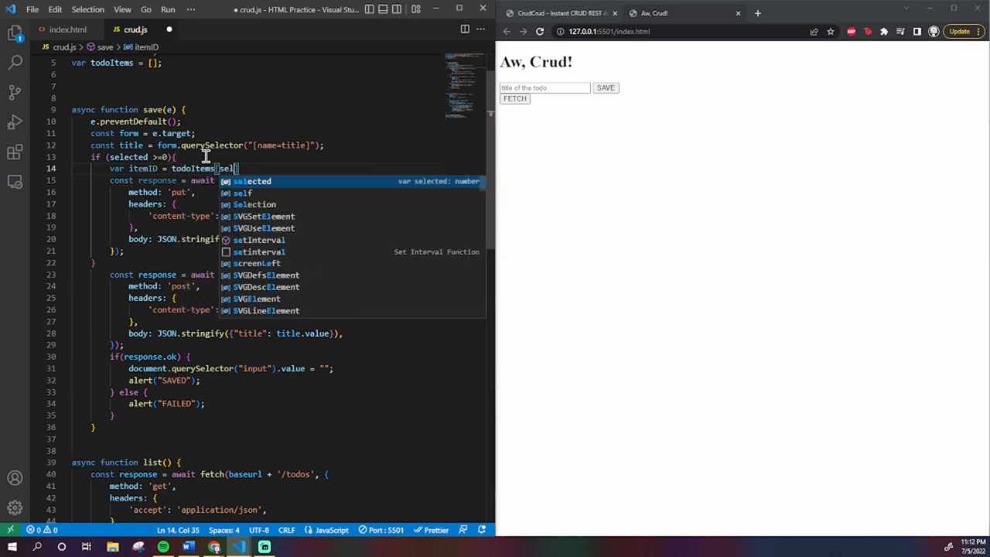
text(elected]._id;)
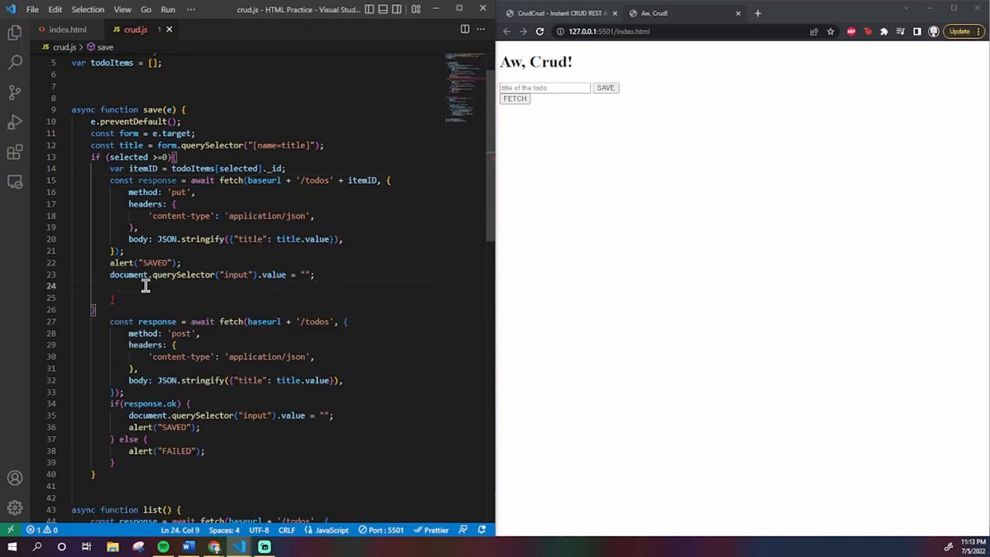
- Update todoItems[selected].title = title.value after the PUT and wrap the POST in an else block
text(todoItems[selected].title)
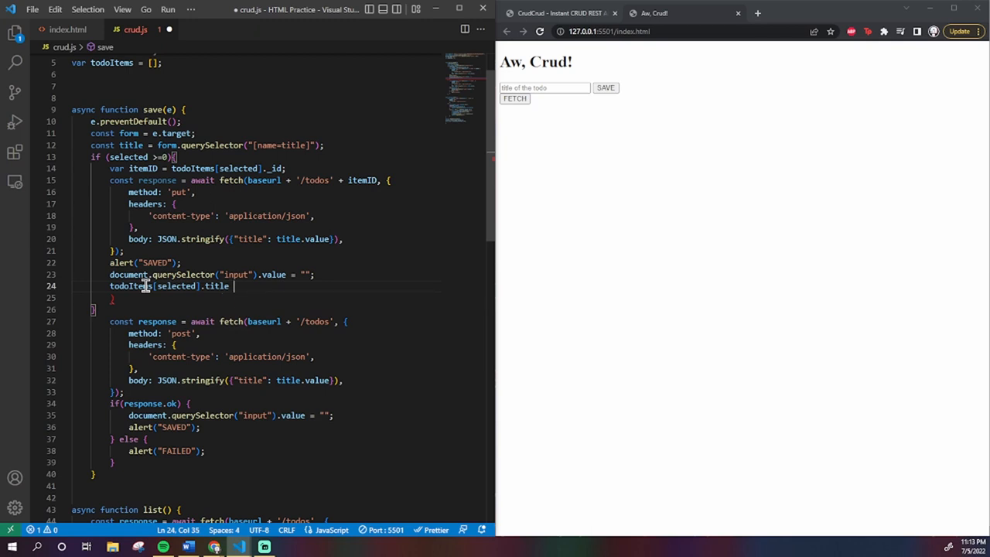
text(= title.value)
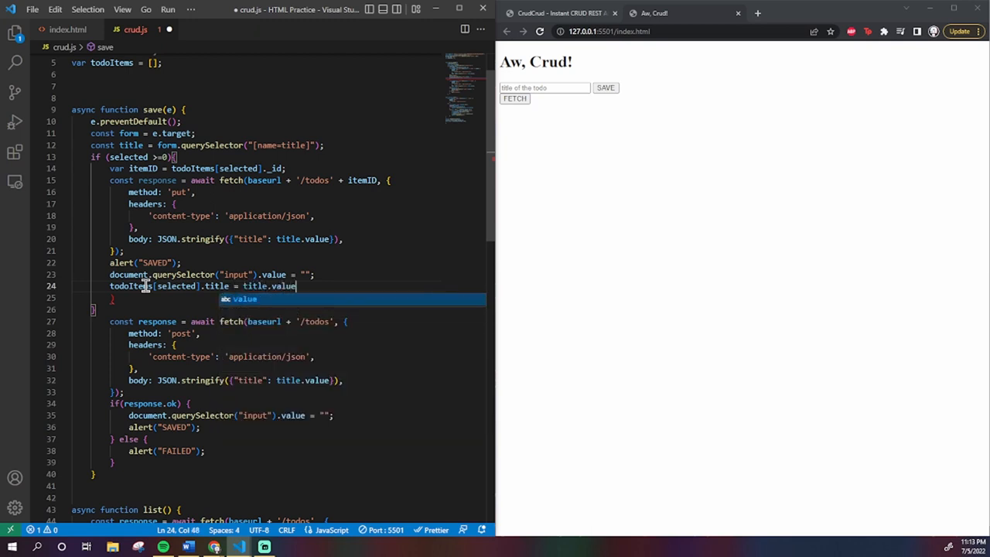
text(;)
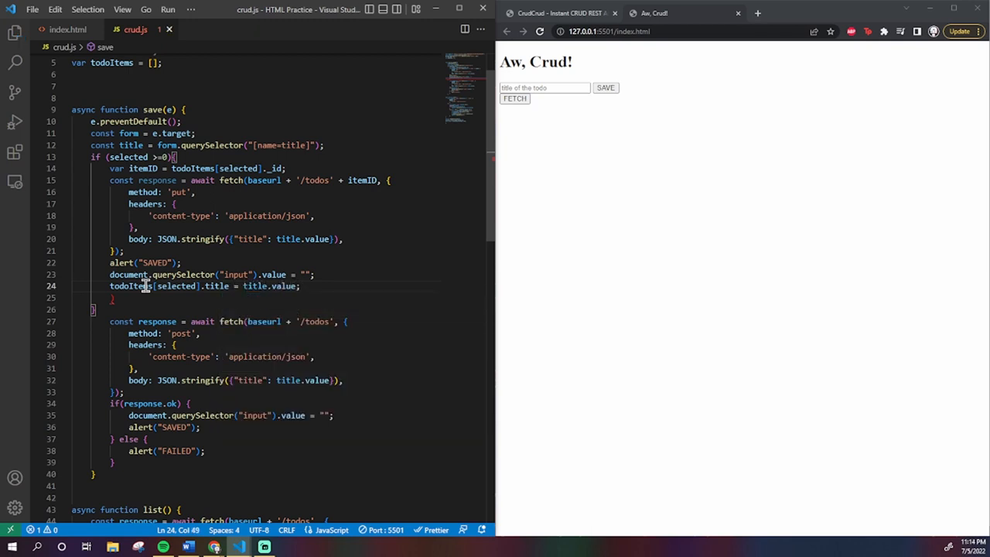
key(Backspace)
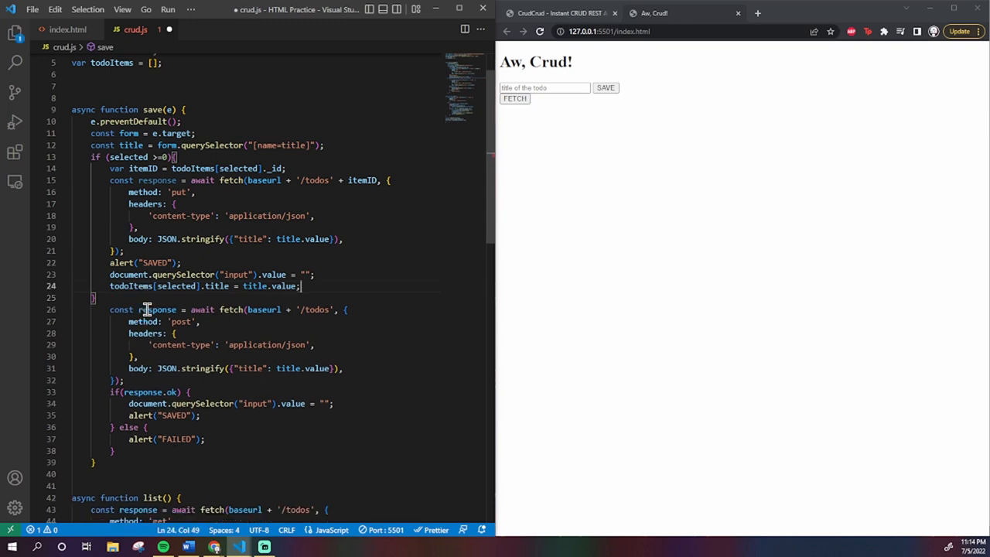
text(else{)
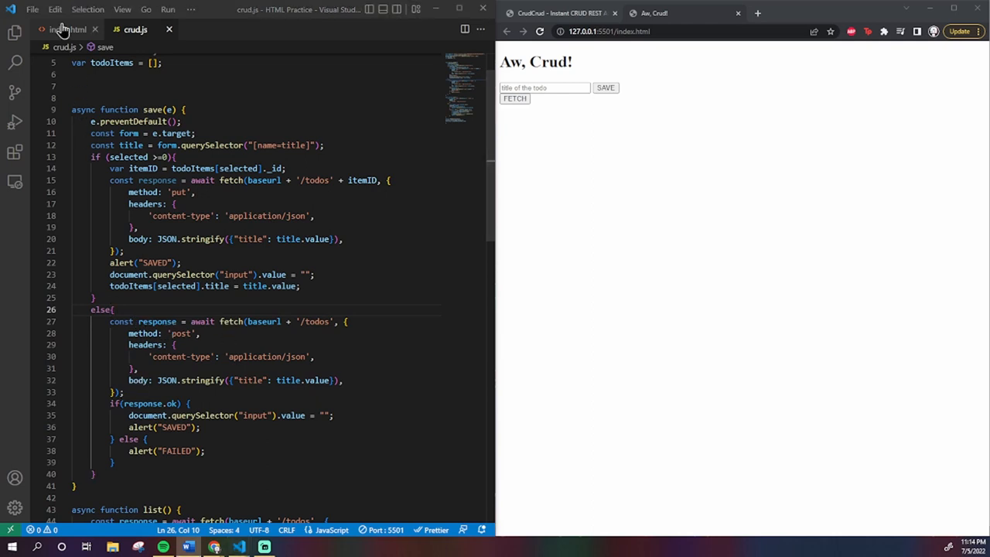
- Add const deleteButton = document.getElementById("delete") and begin deleteButton.addEventListener
click(58, 30)
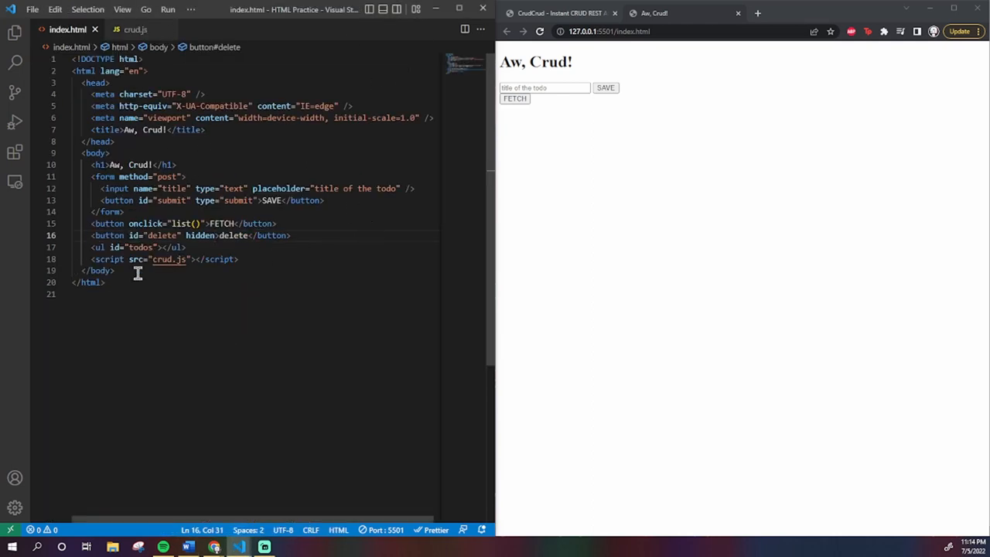
click(130, 29)
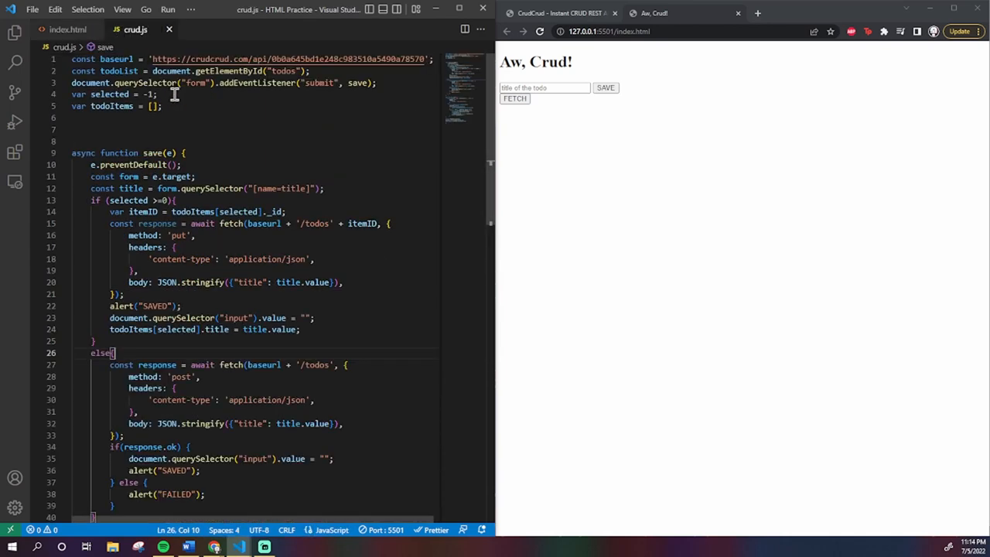
text(const)
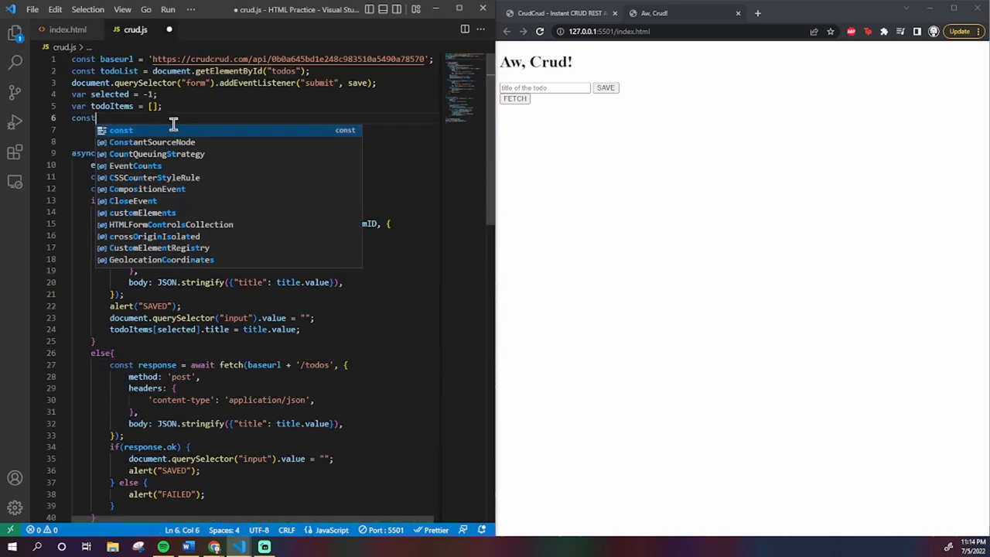
text(deleteButton = document.getElementById("delete");)
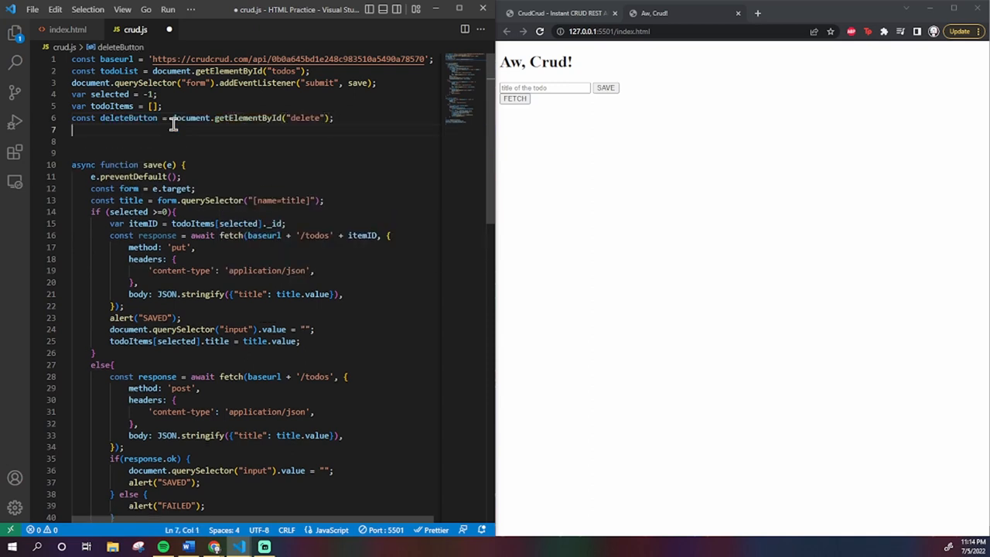
text(deleteButton.addEventListener)
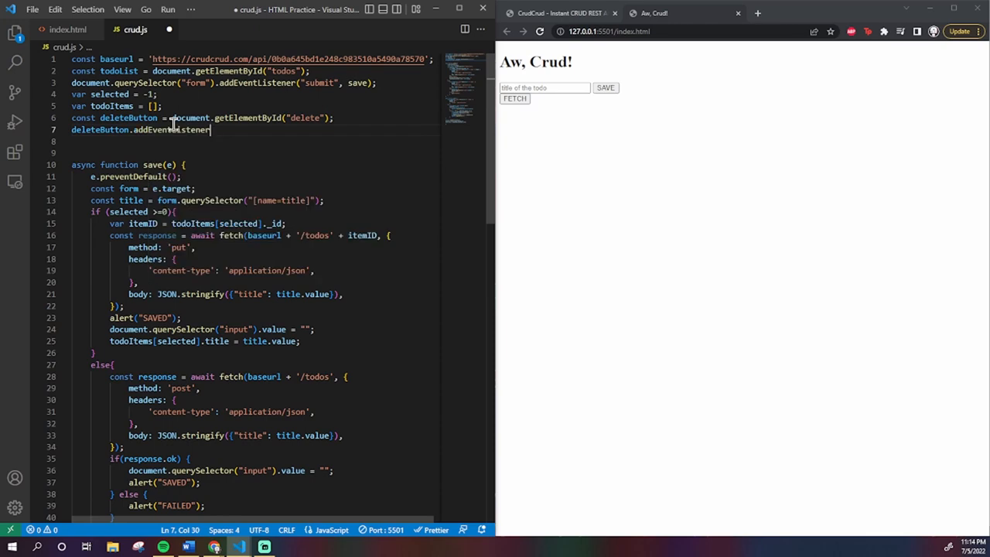
text(a)
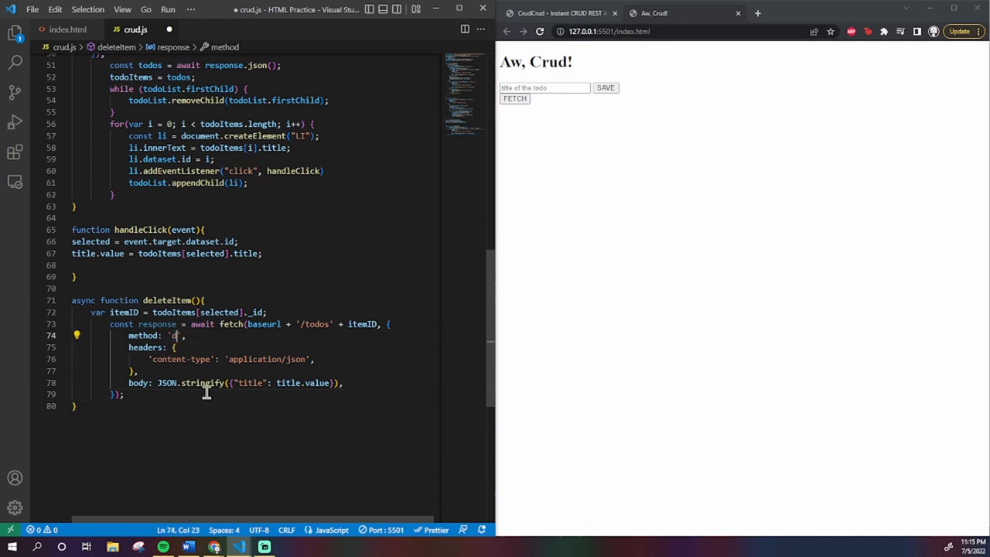
- Make deleteItem use method 'delete' with no body and call todoItems.splice(selected, 1)
text(elete)
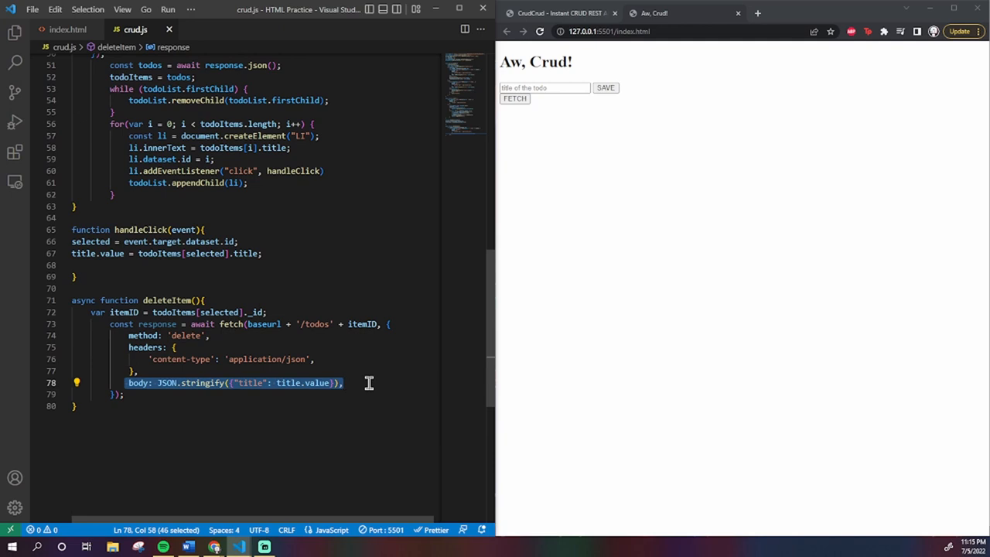
key(Delete)
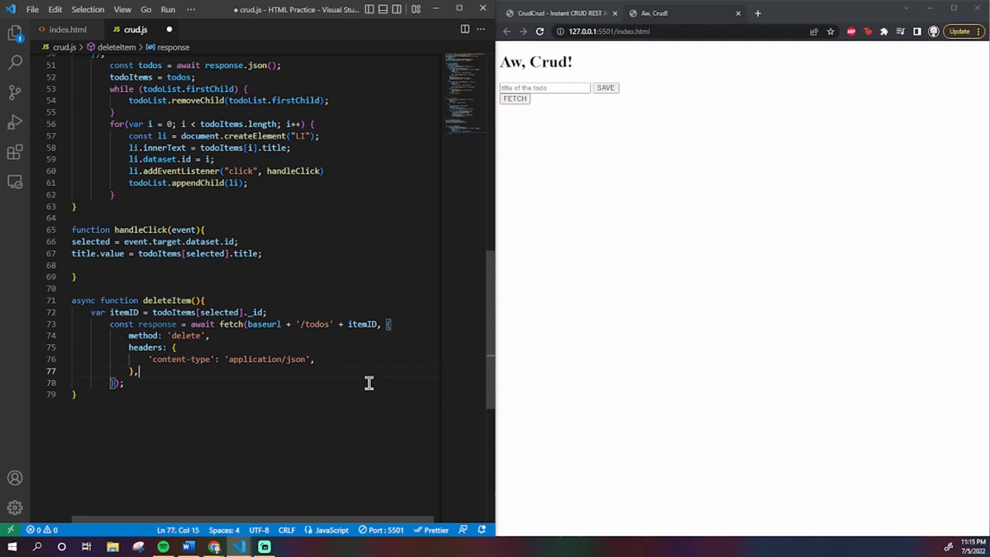
text(todo)
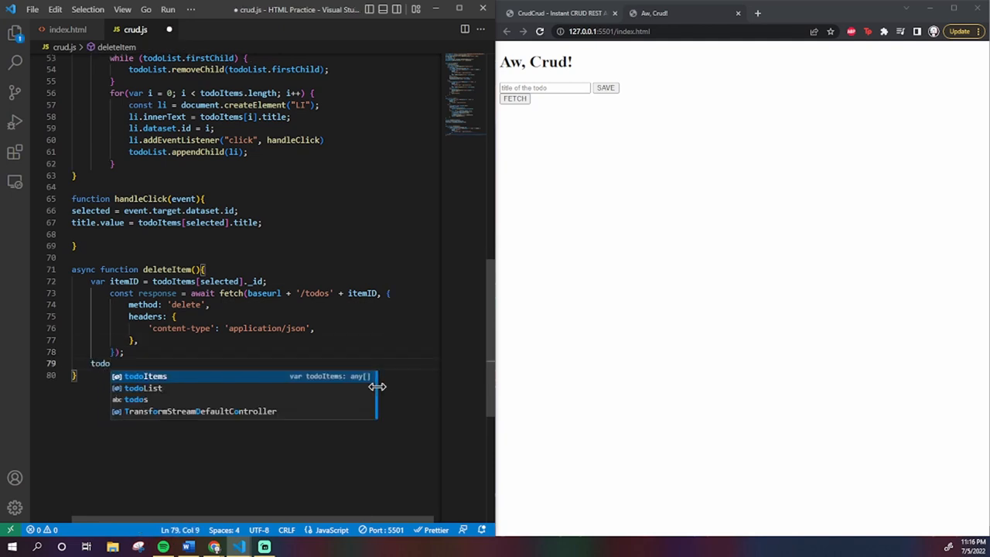
text(Items.splice)
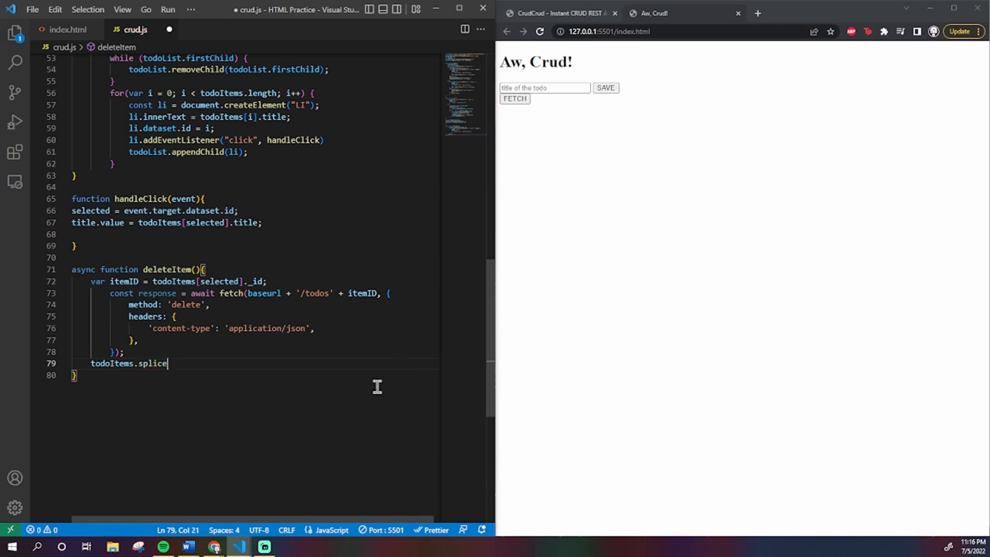
text(()
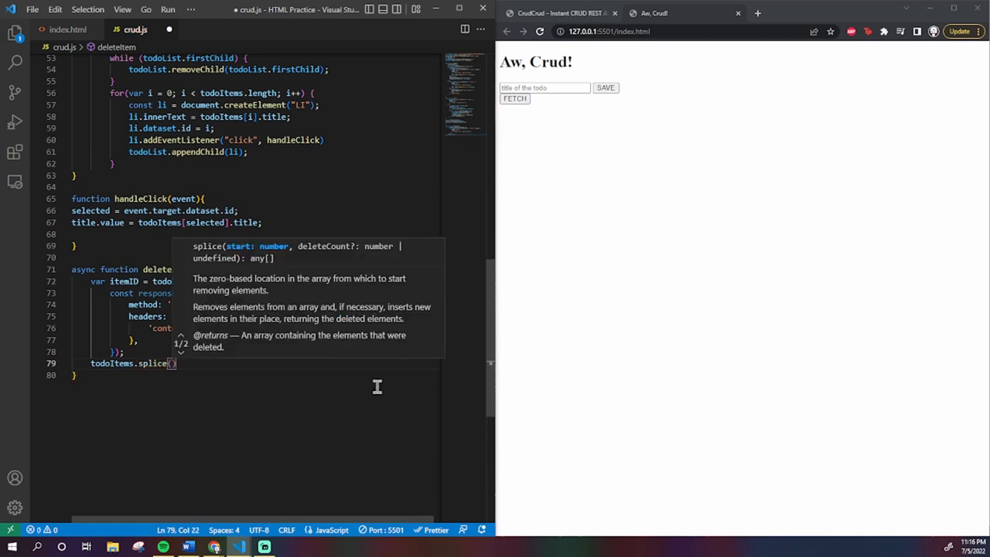
text(selected, 1)
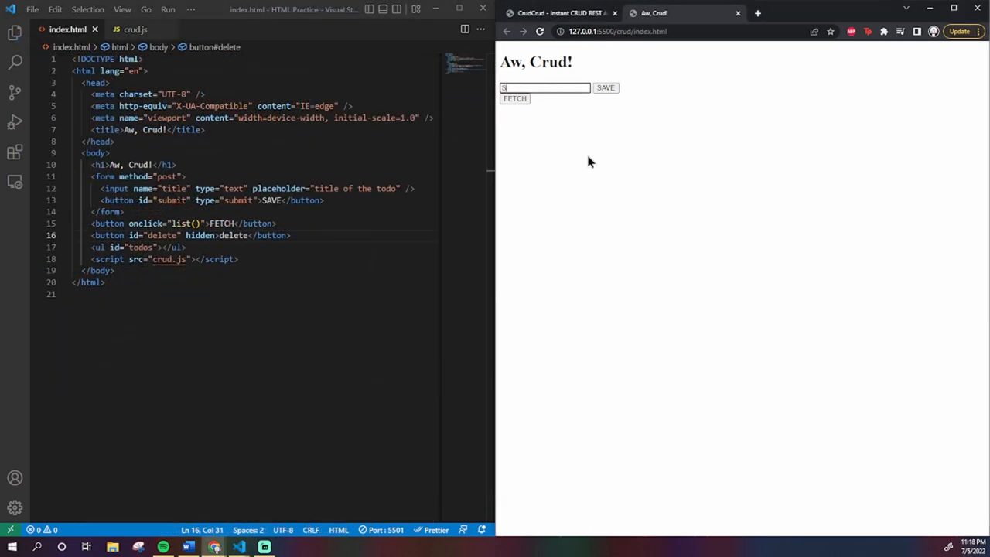
- Save a to-do titled Sample and fetch the list to show it
text(ample)
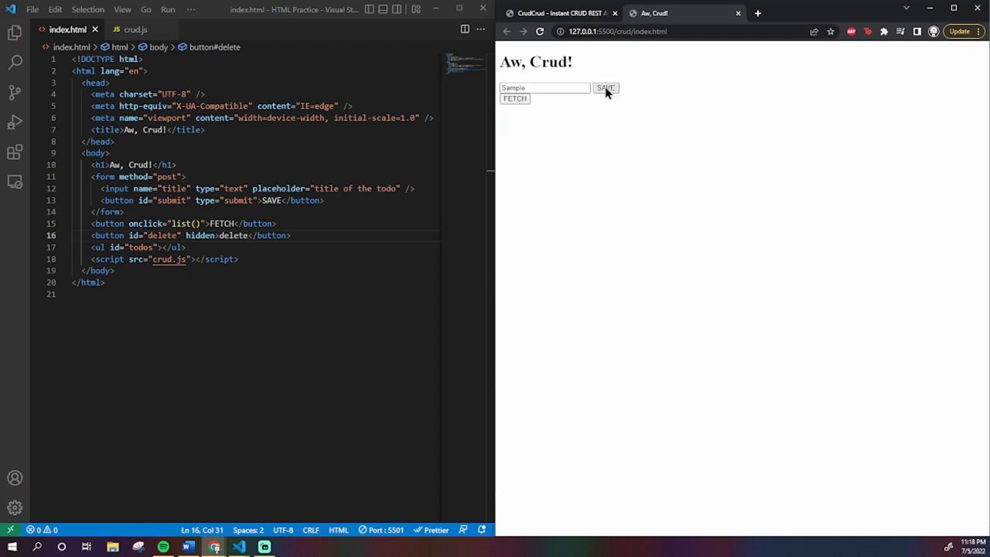
click(607, 86)
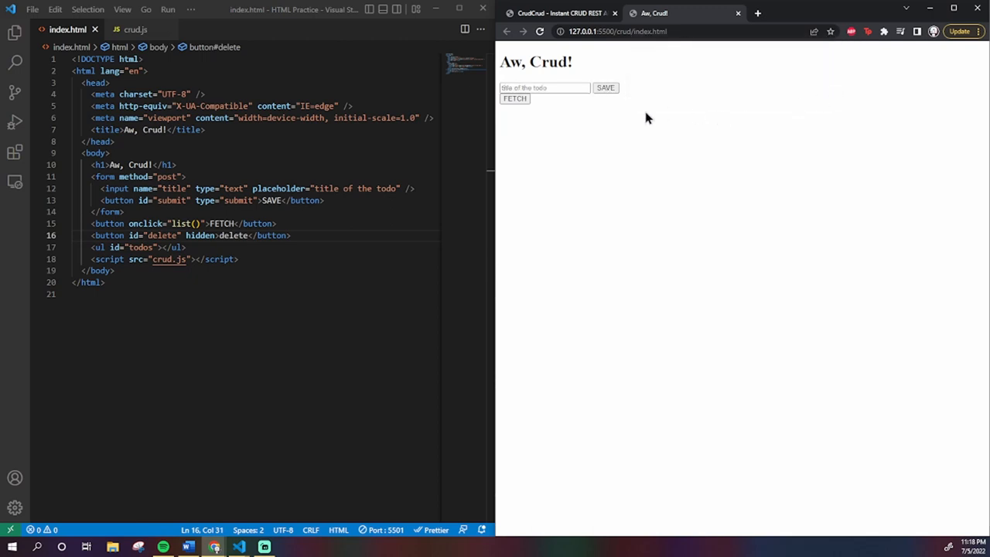
click(513, 99)
text(Sample1)
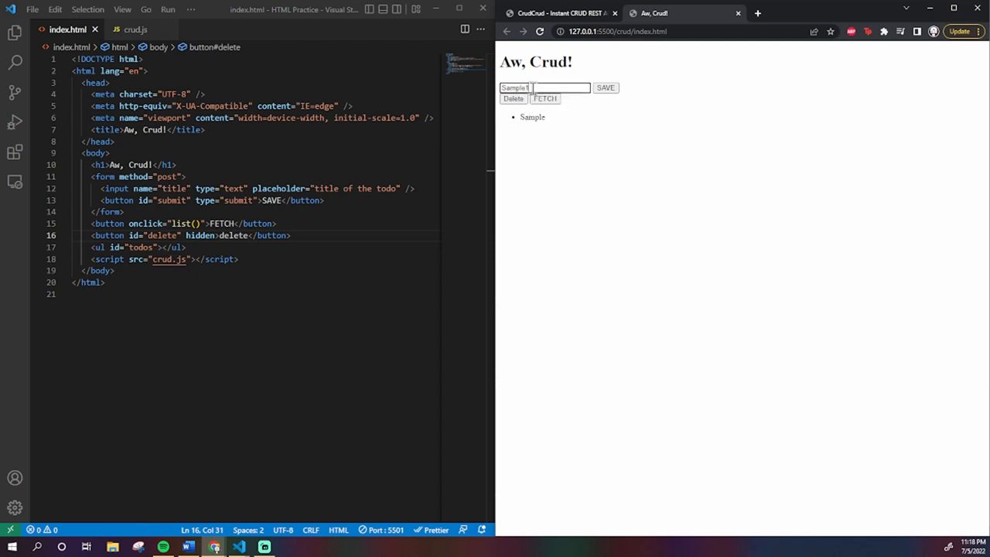
- Rename the item to Sample1, save it, dismiss the SAVED alert, then delete it
click(606, 86)
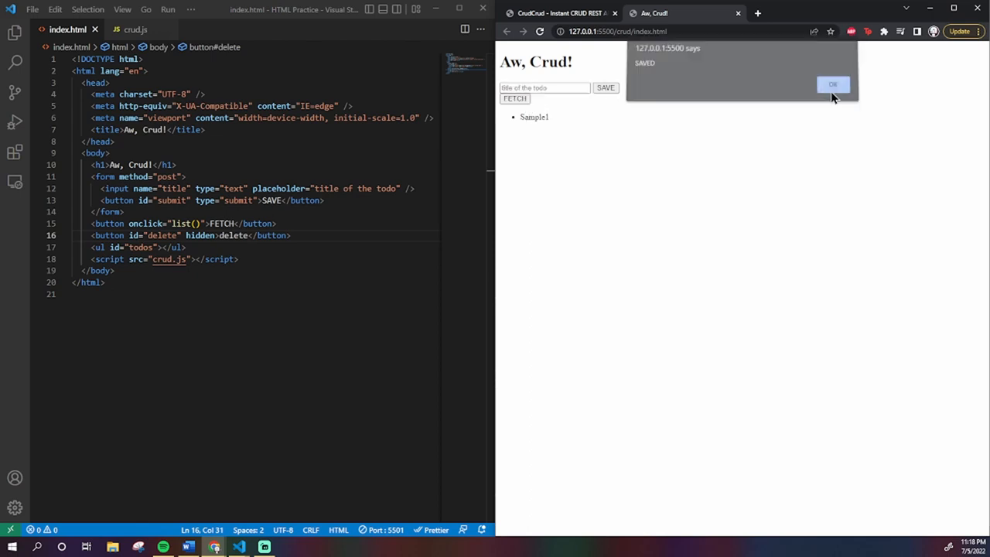
click(832, 83)
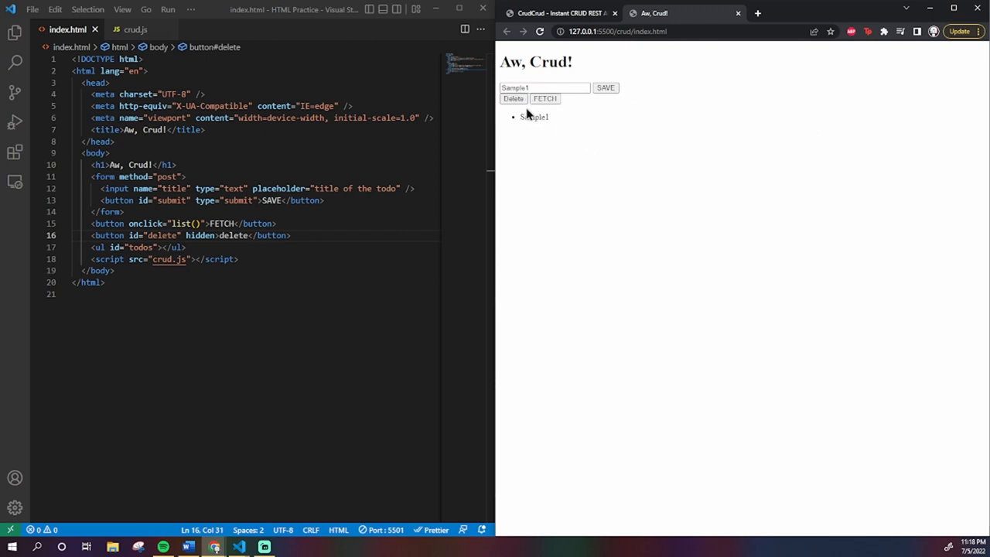
click(514, 99)
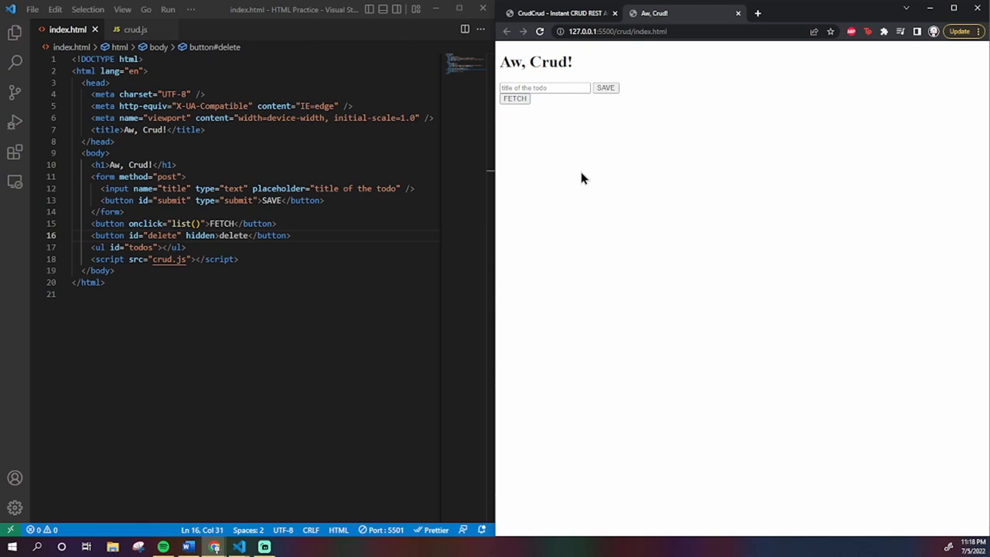
mouse_move(632, 184)
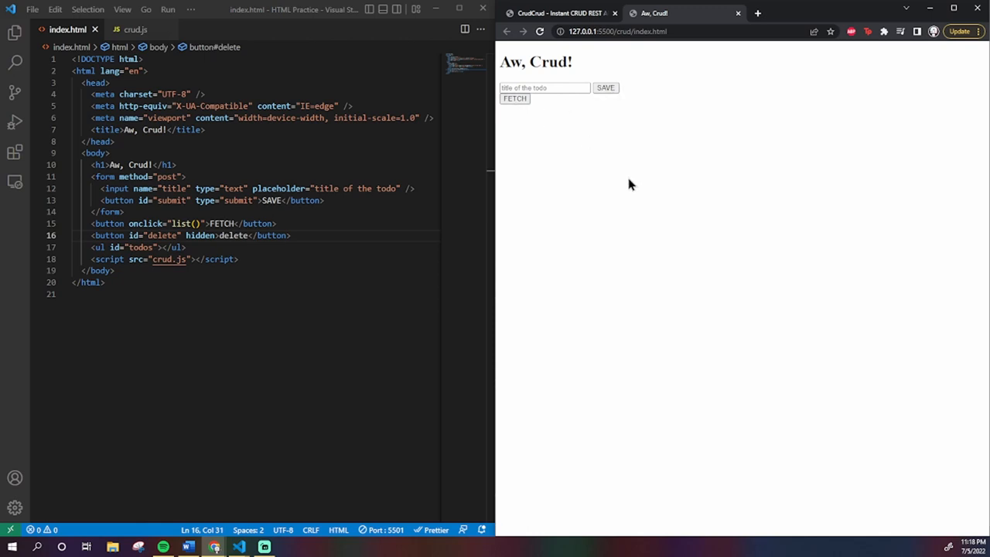